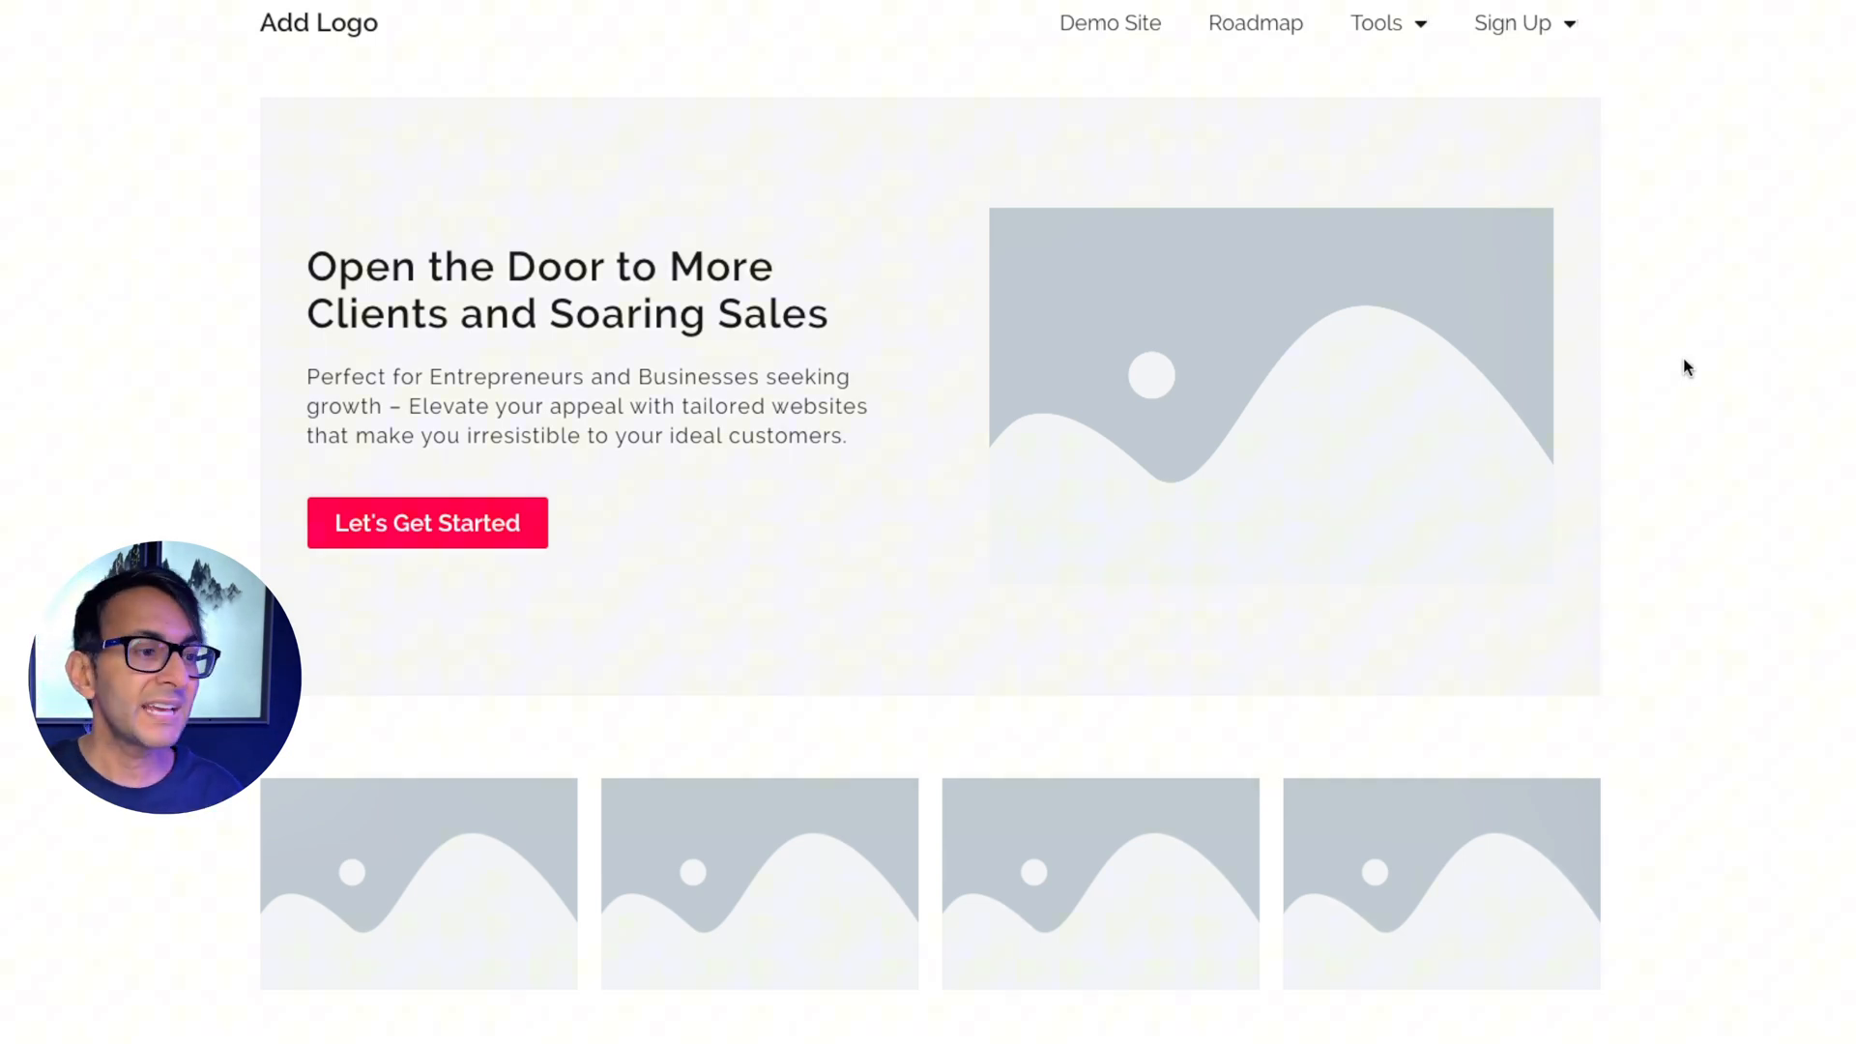
mouse_move(870, 274)
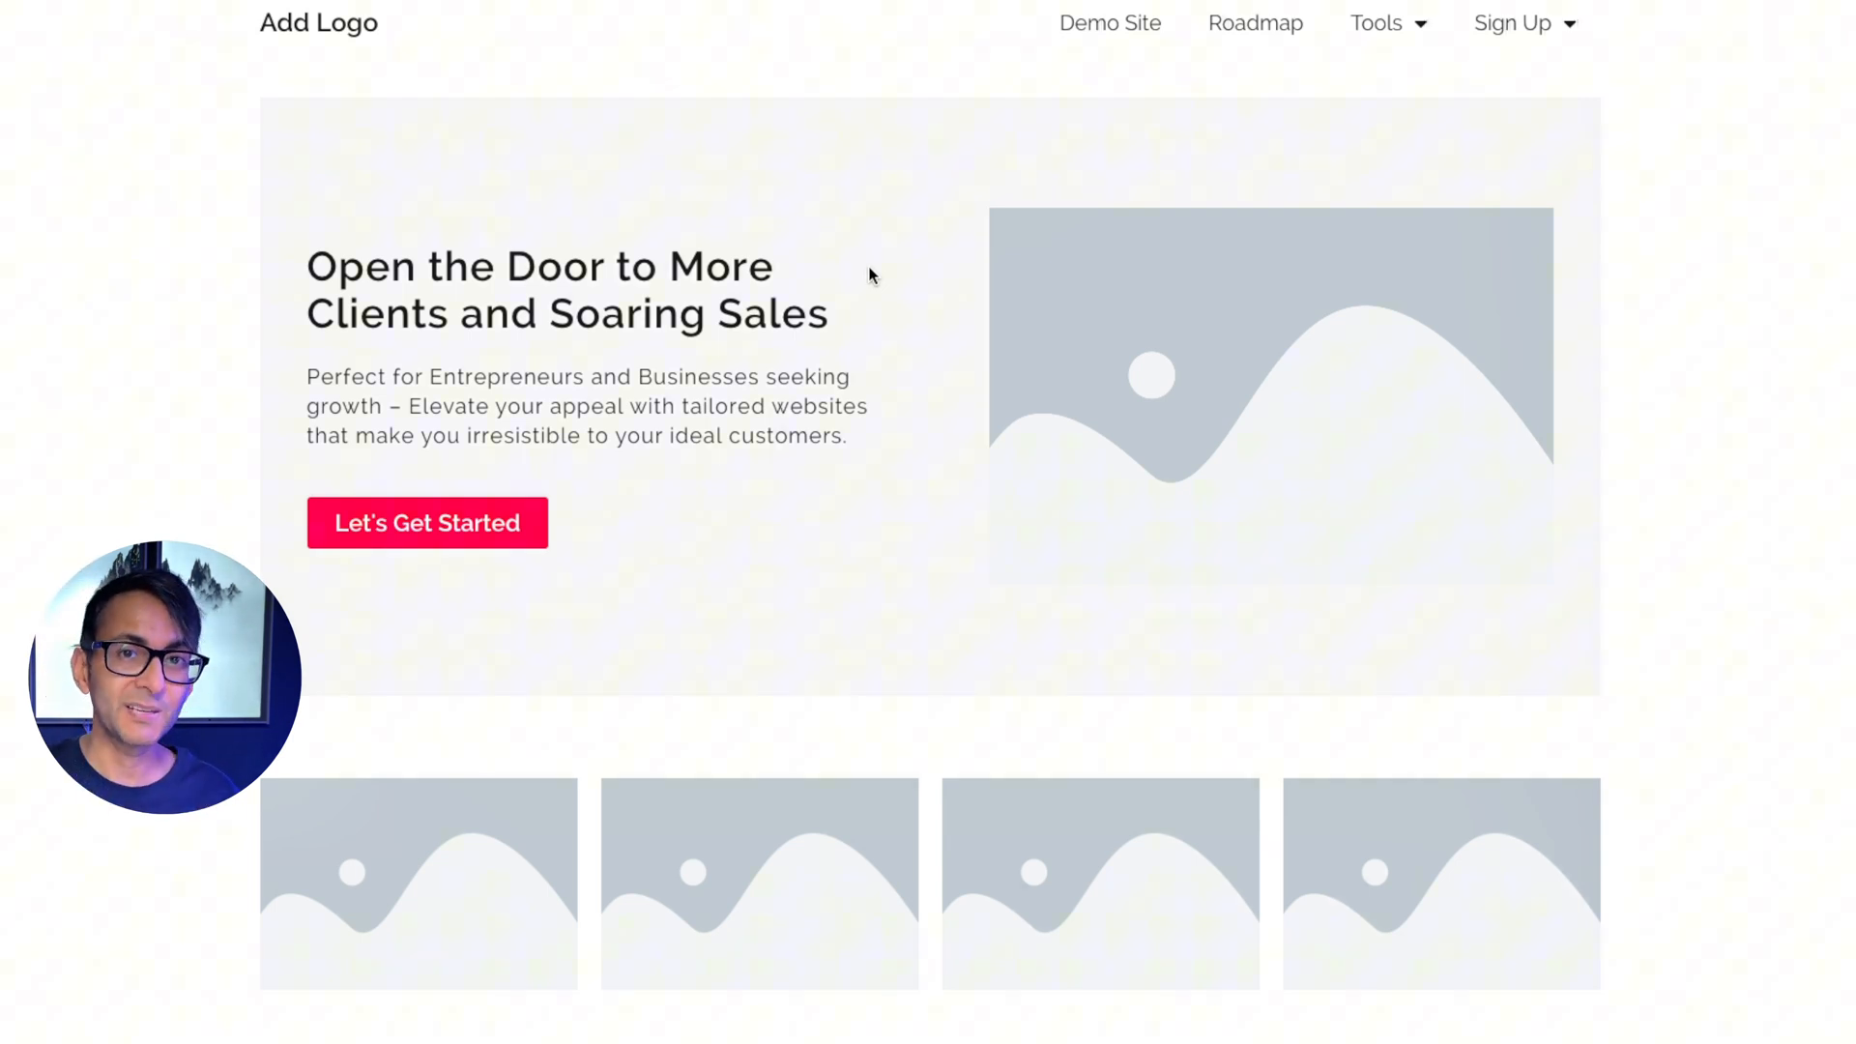
mouse_move(679, 249)
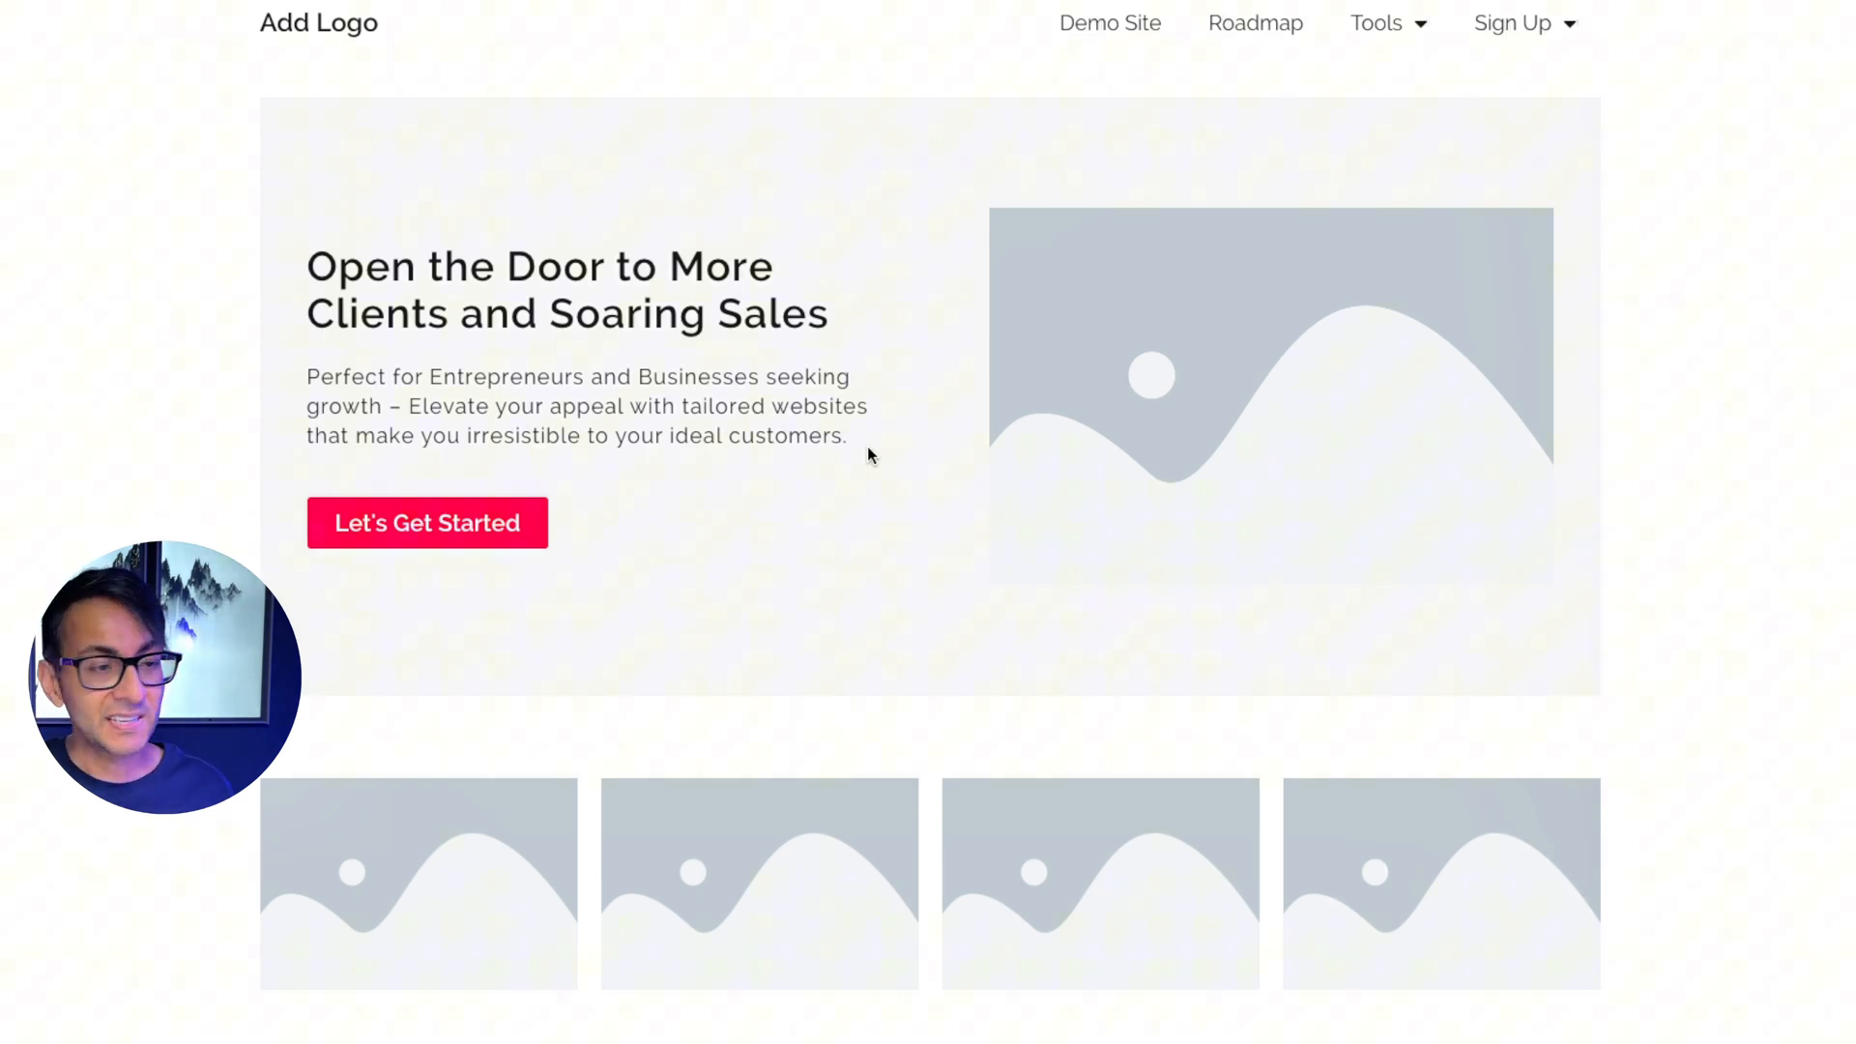
scroll("down", 3)
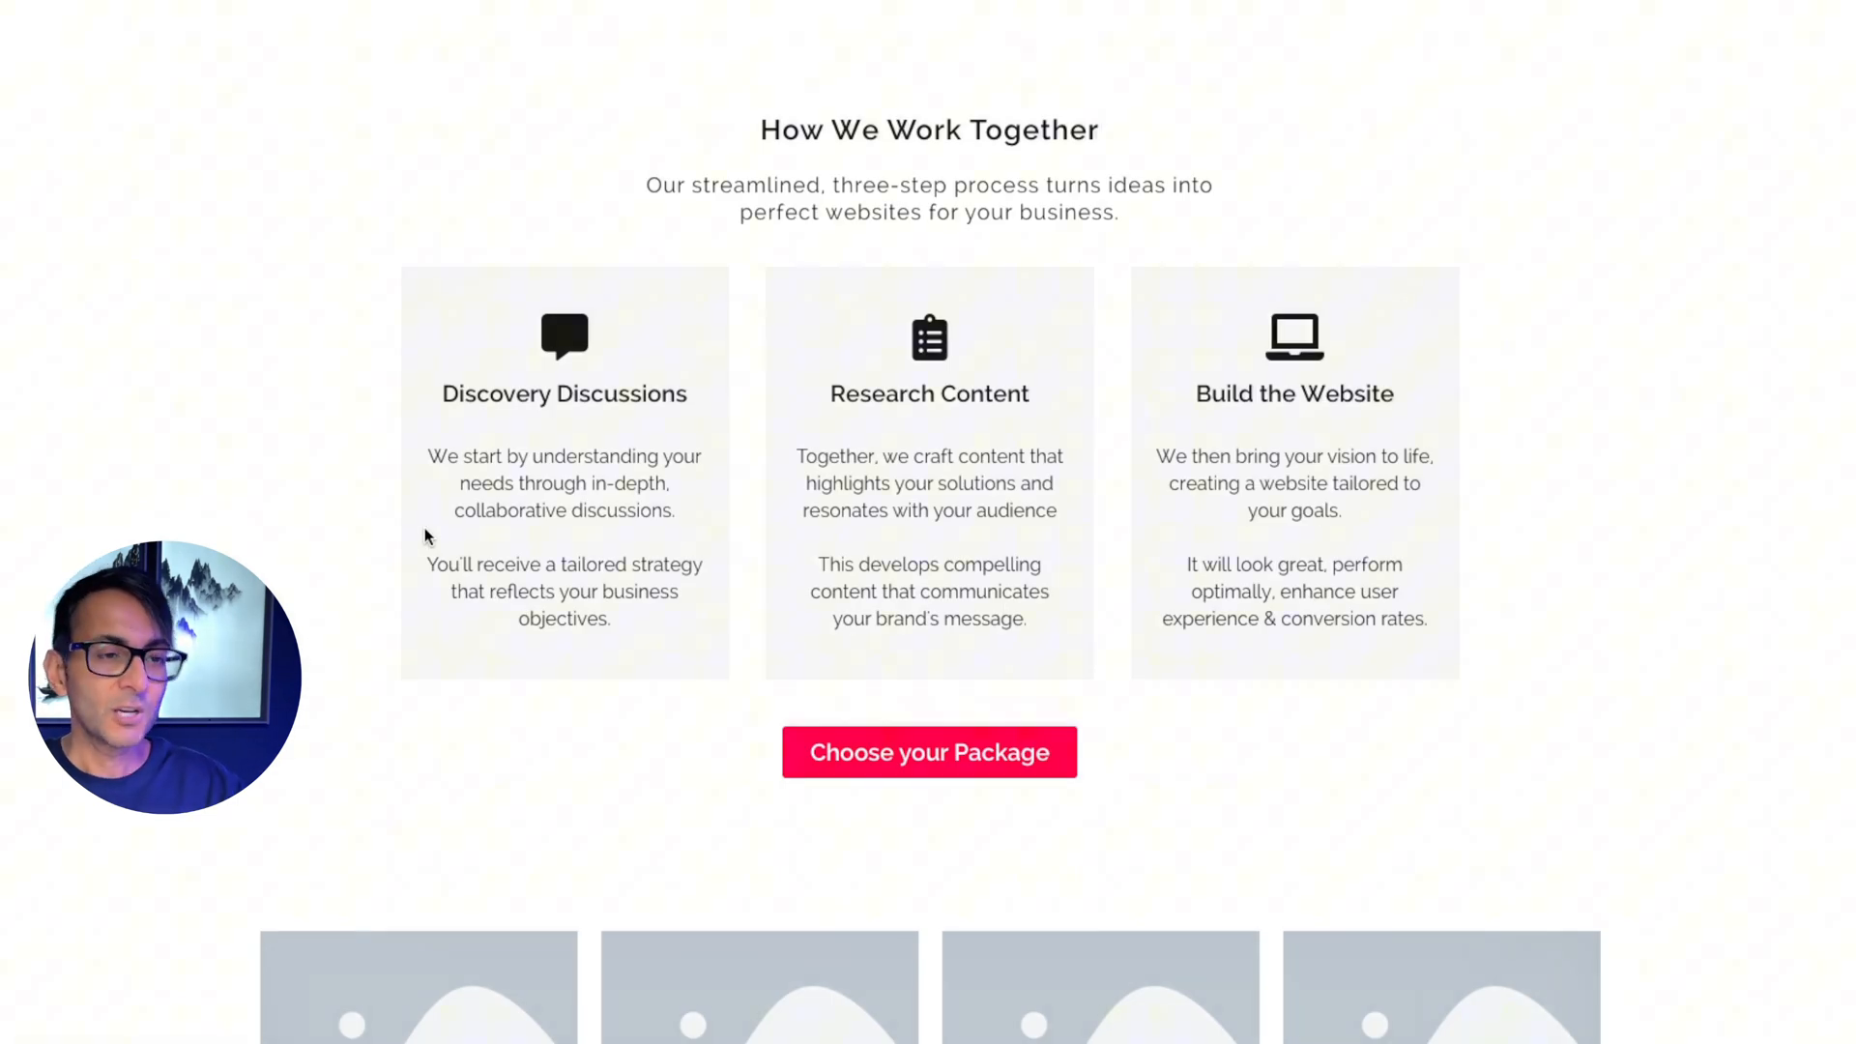
mouse_move(783, 655)
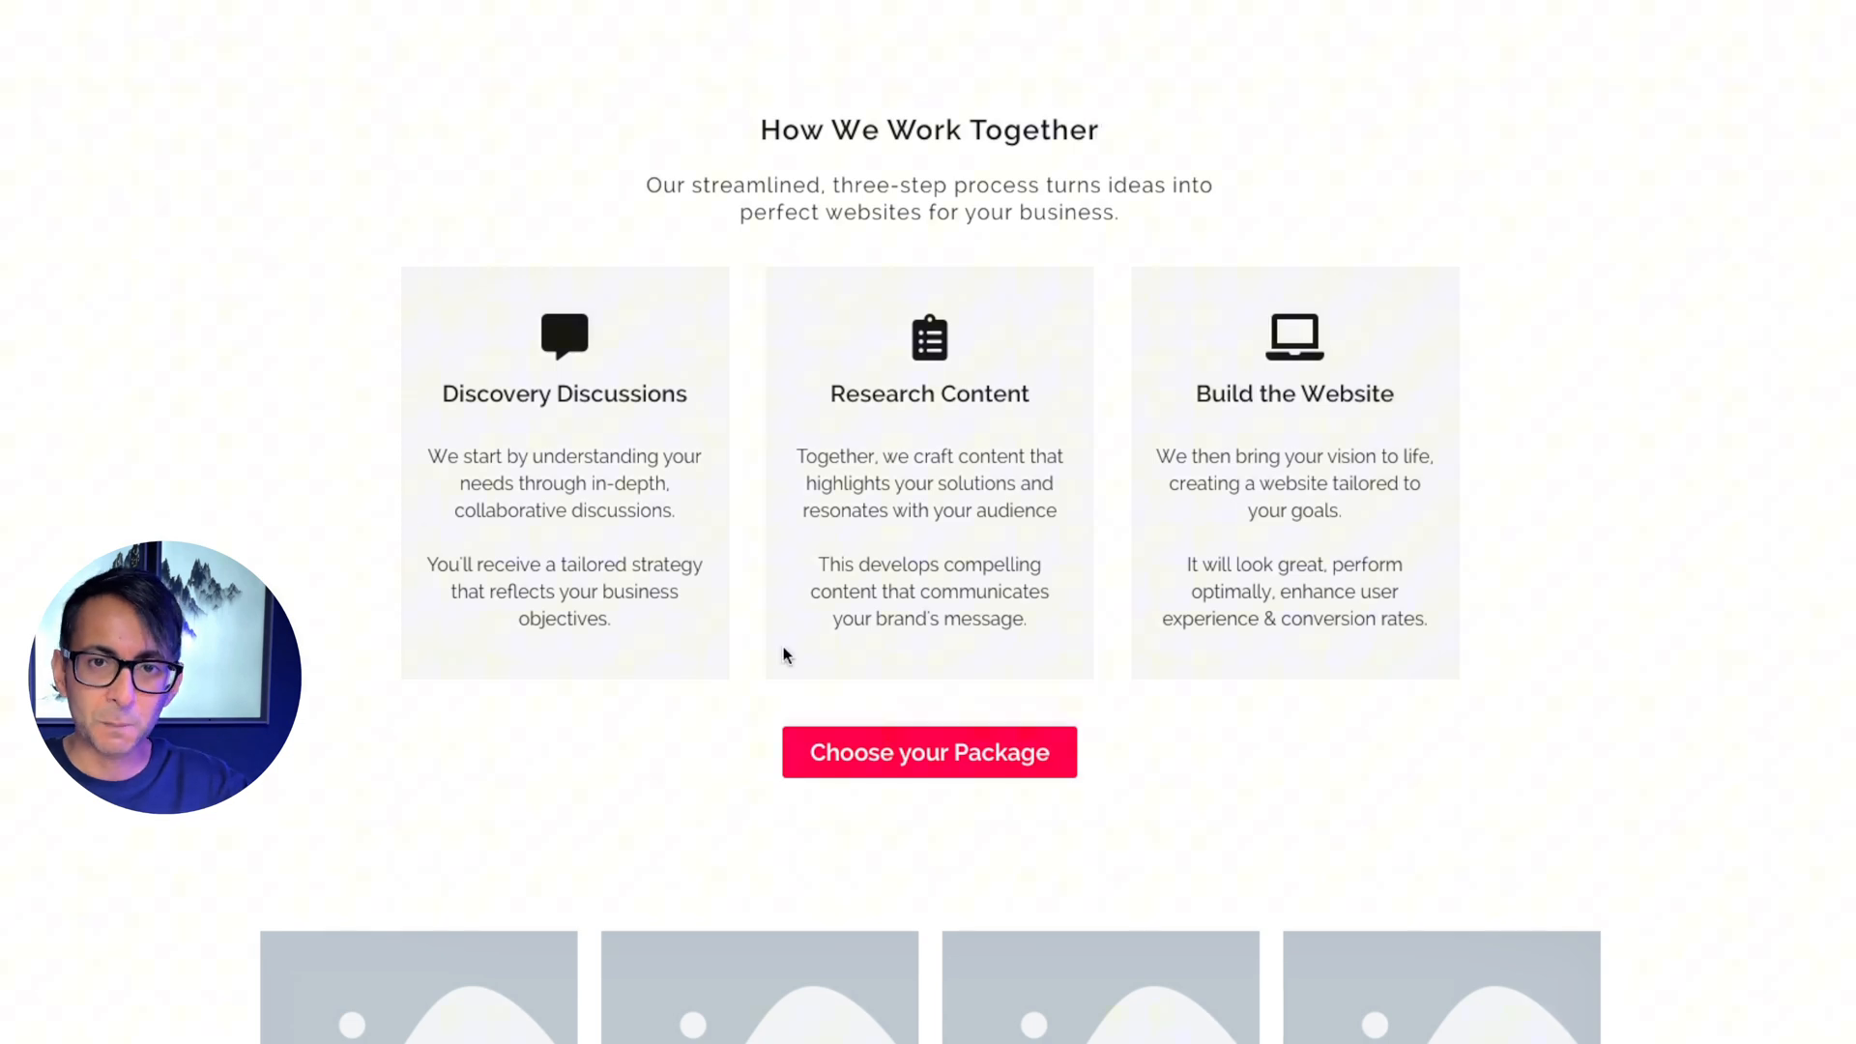
scroll("up", 3)
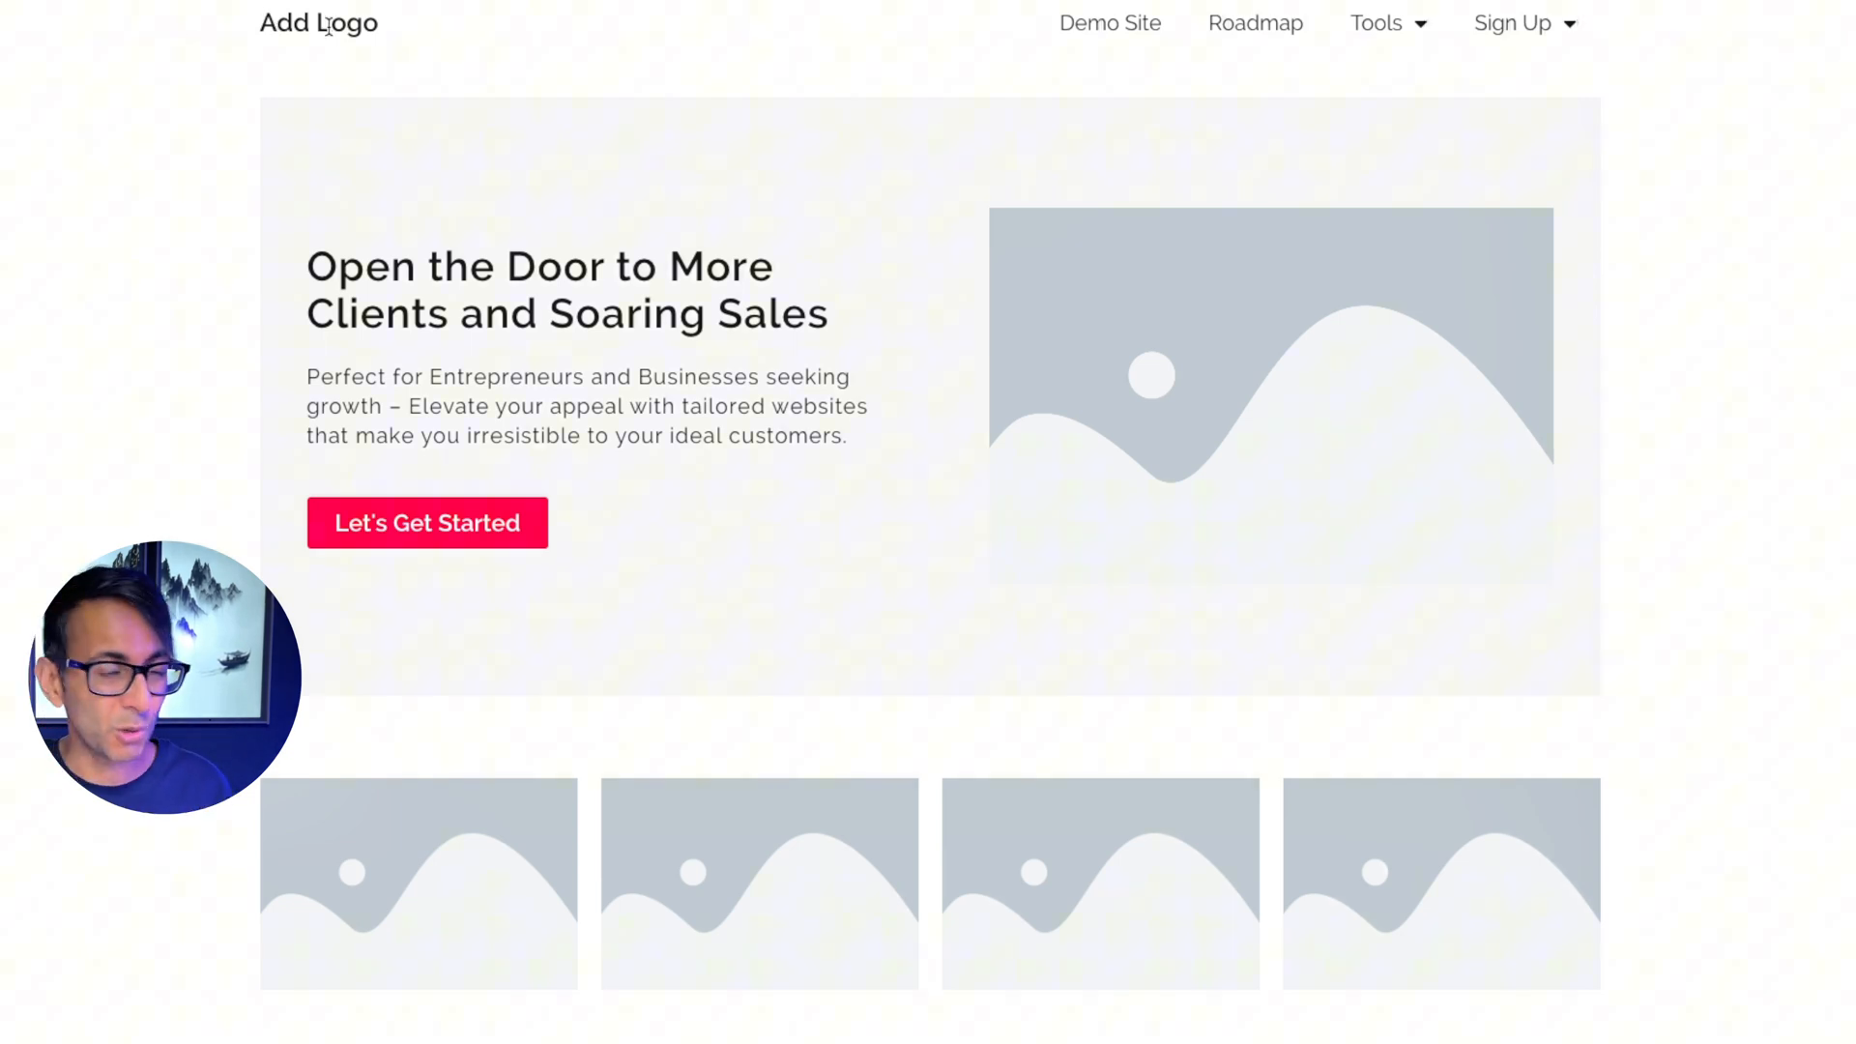
mouse_move(629, 97)
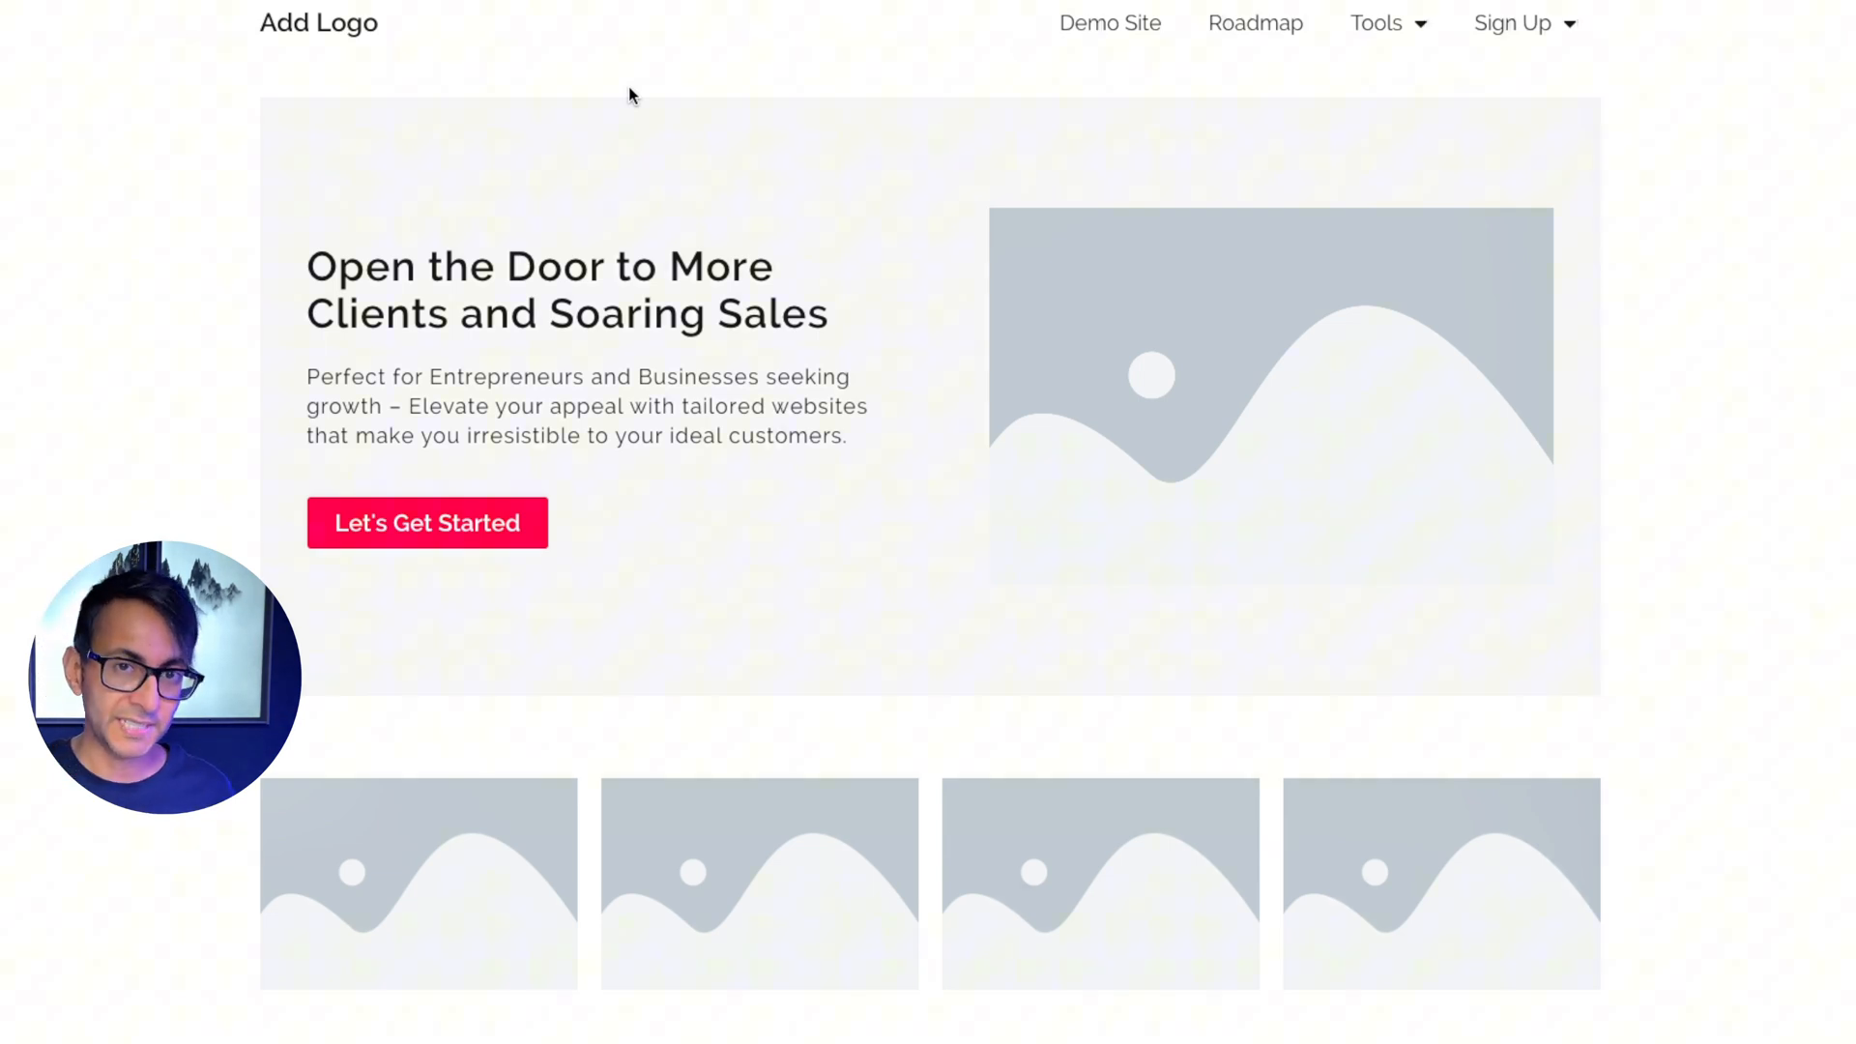
mouse_move(1031, 275)
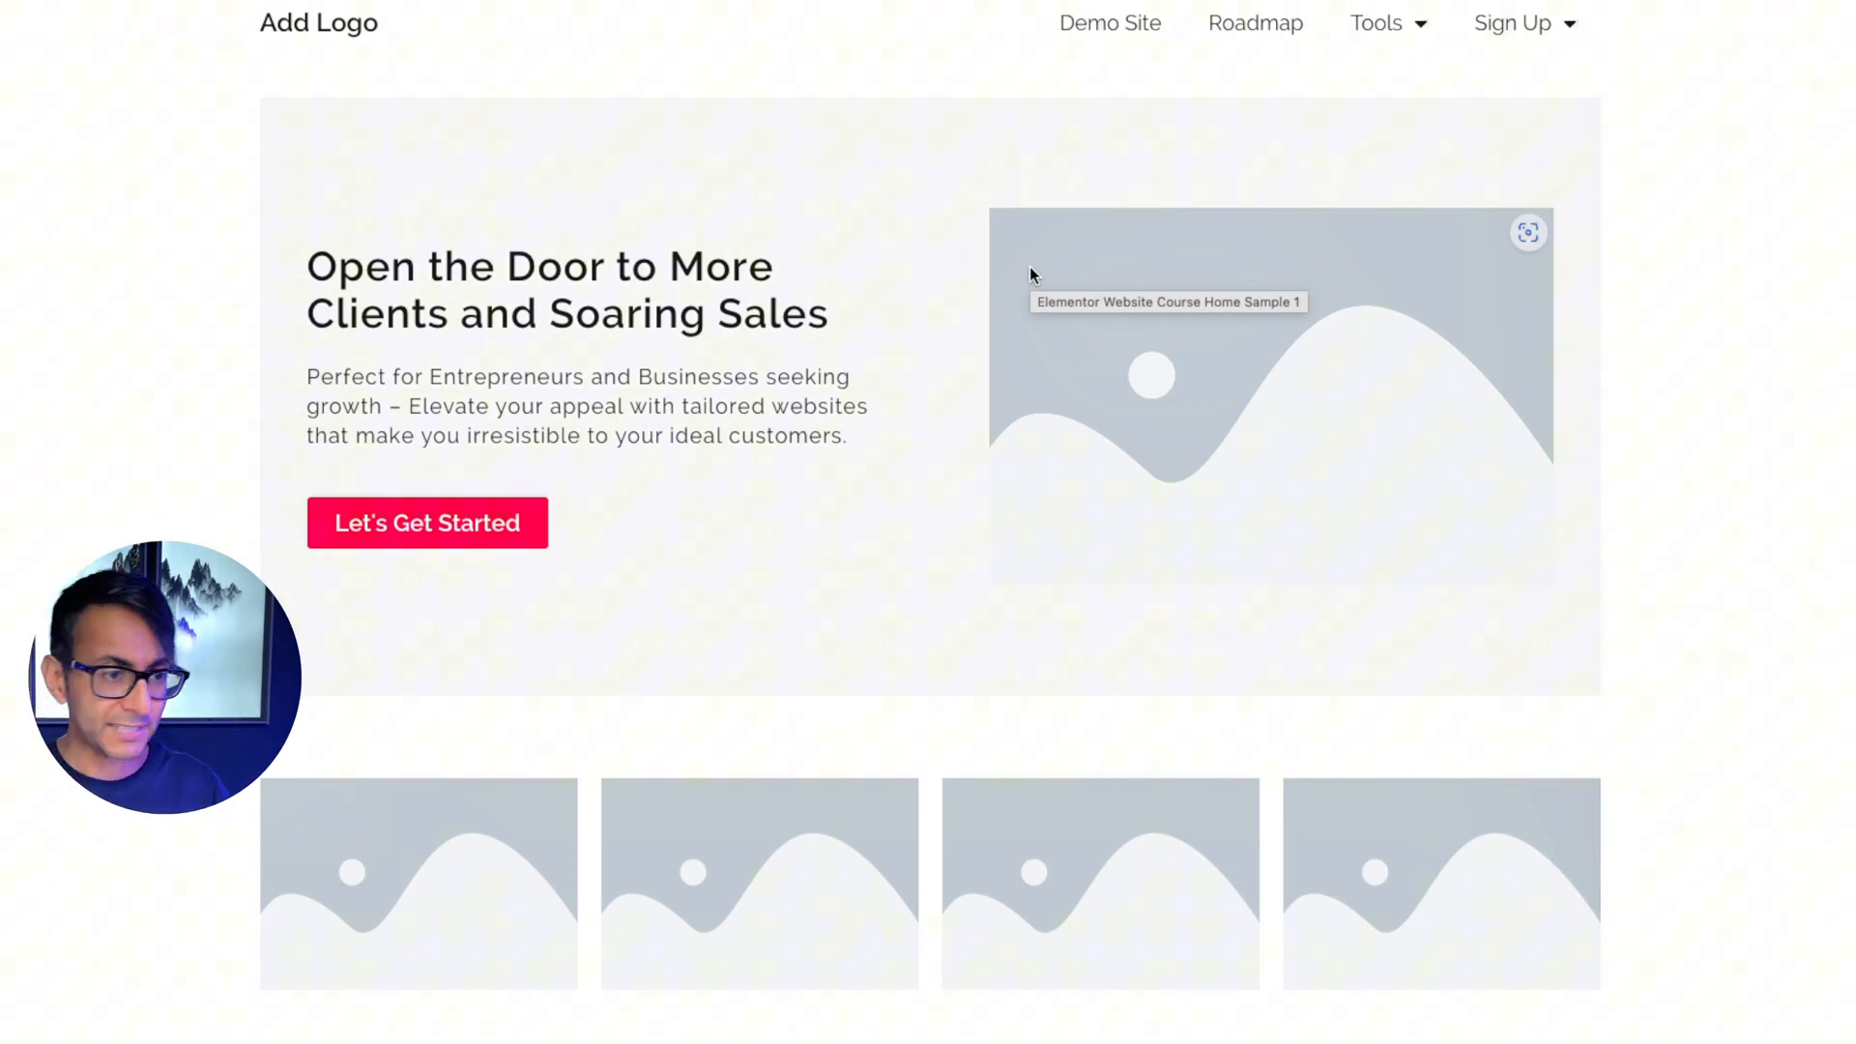
scroll("down", 3)
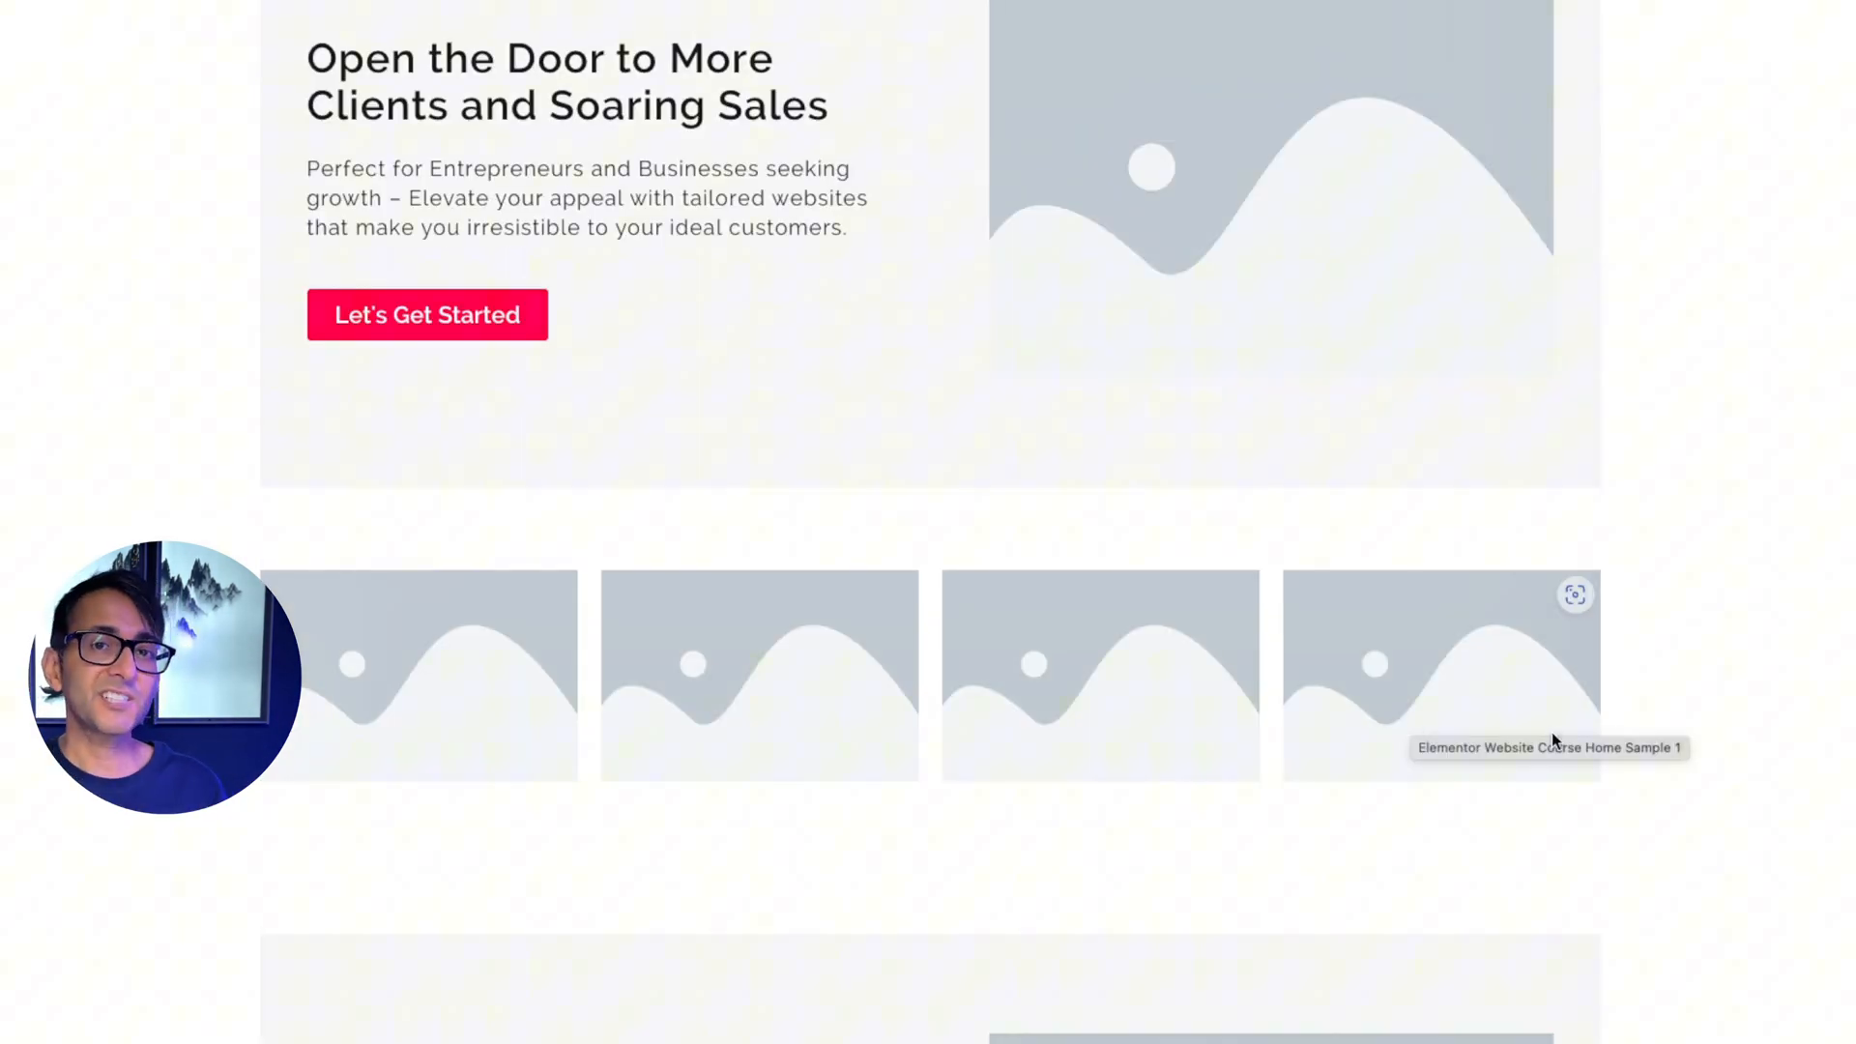
mouse_move(1707, 735)
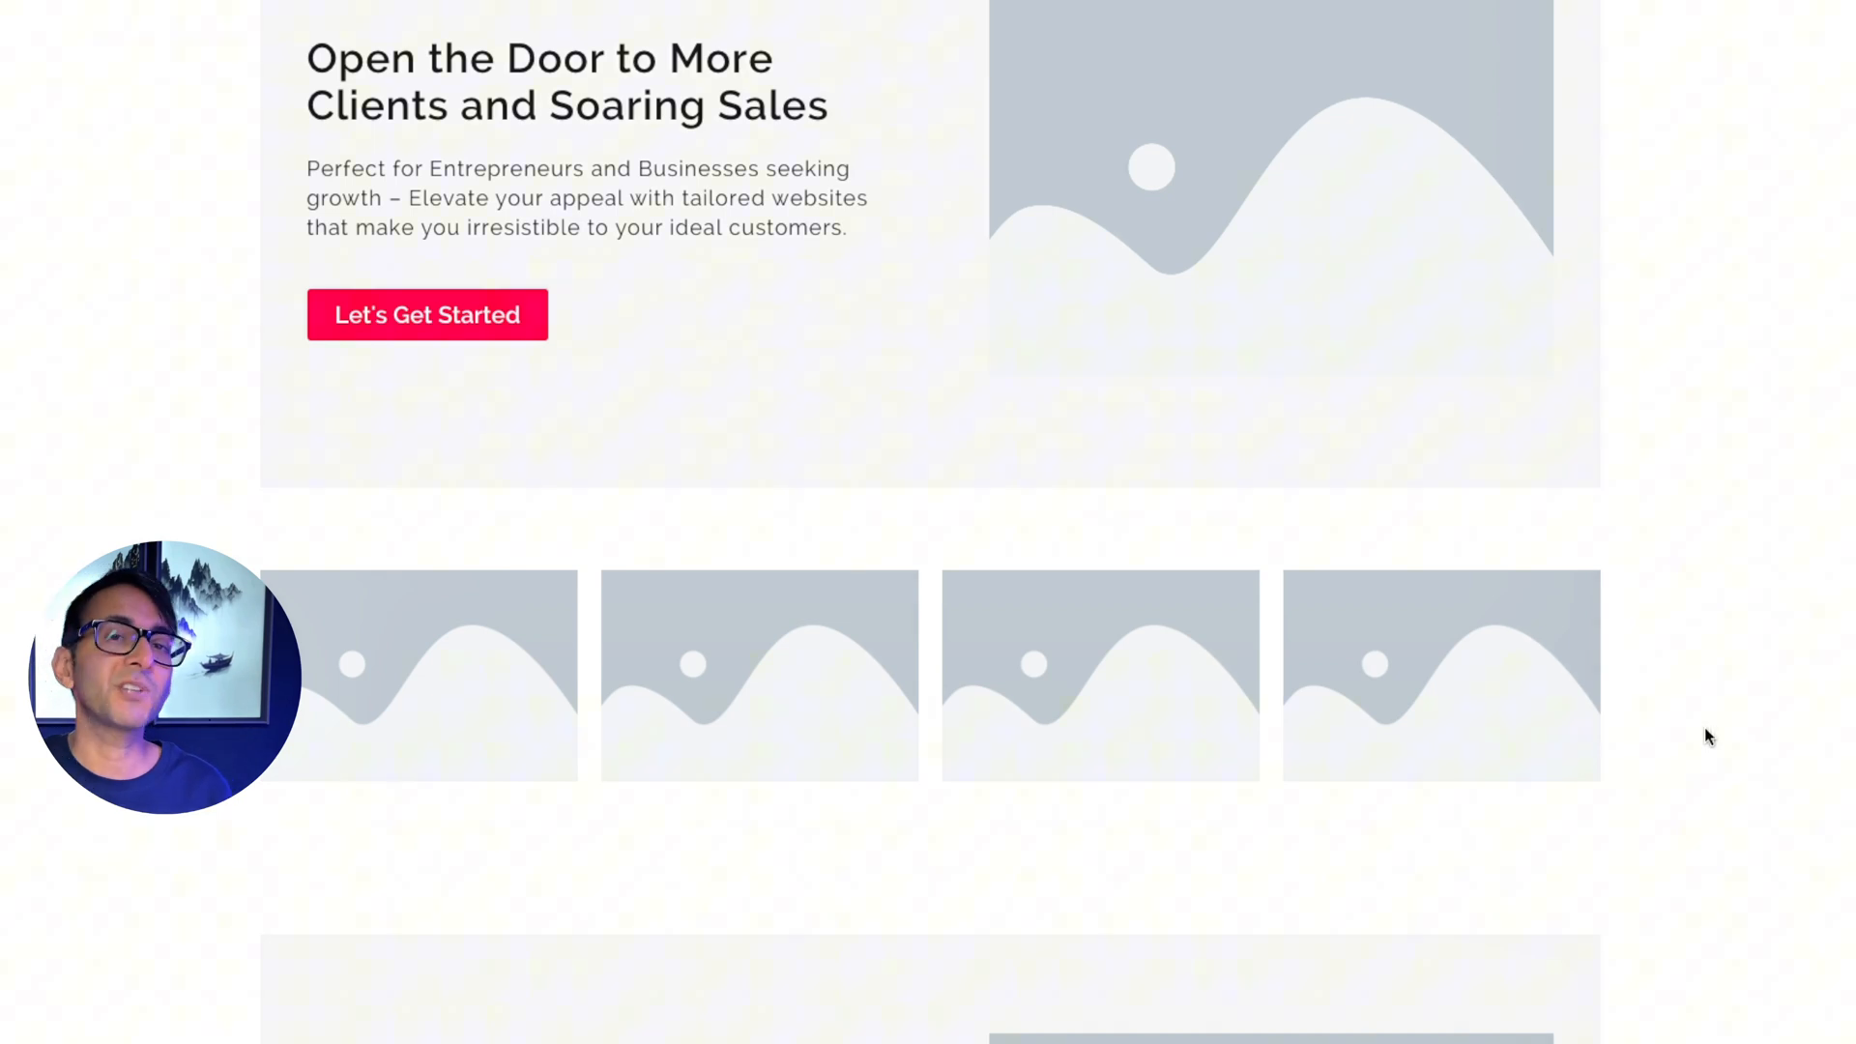
scroll("down", 3)
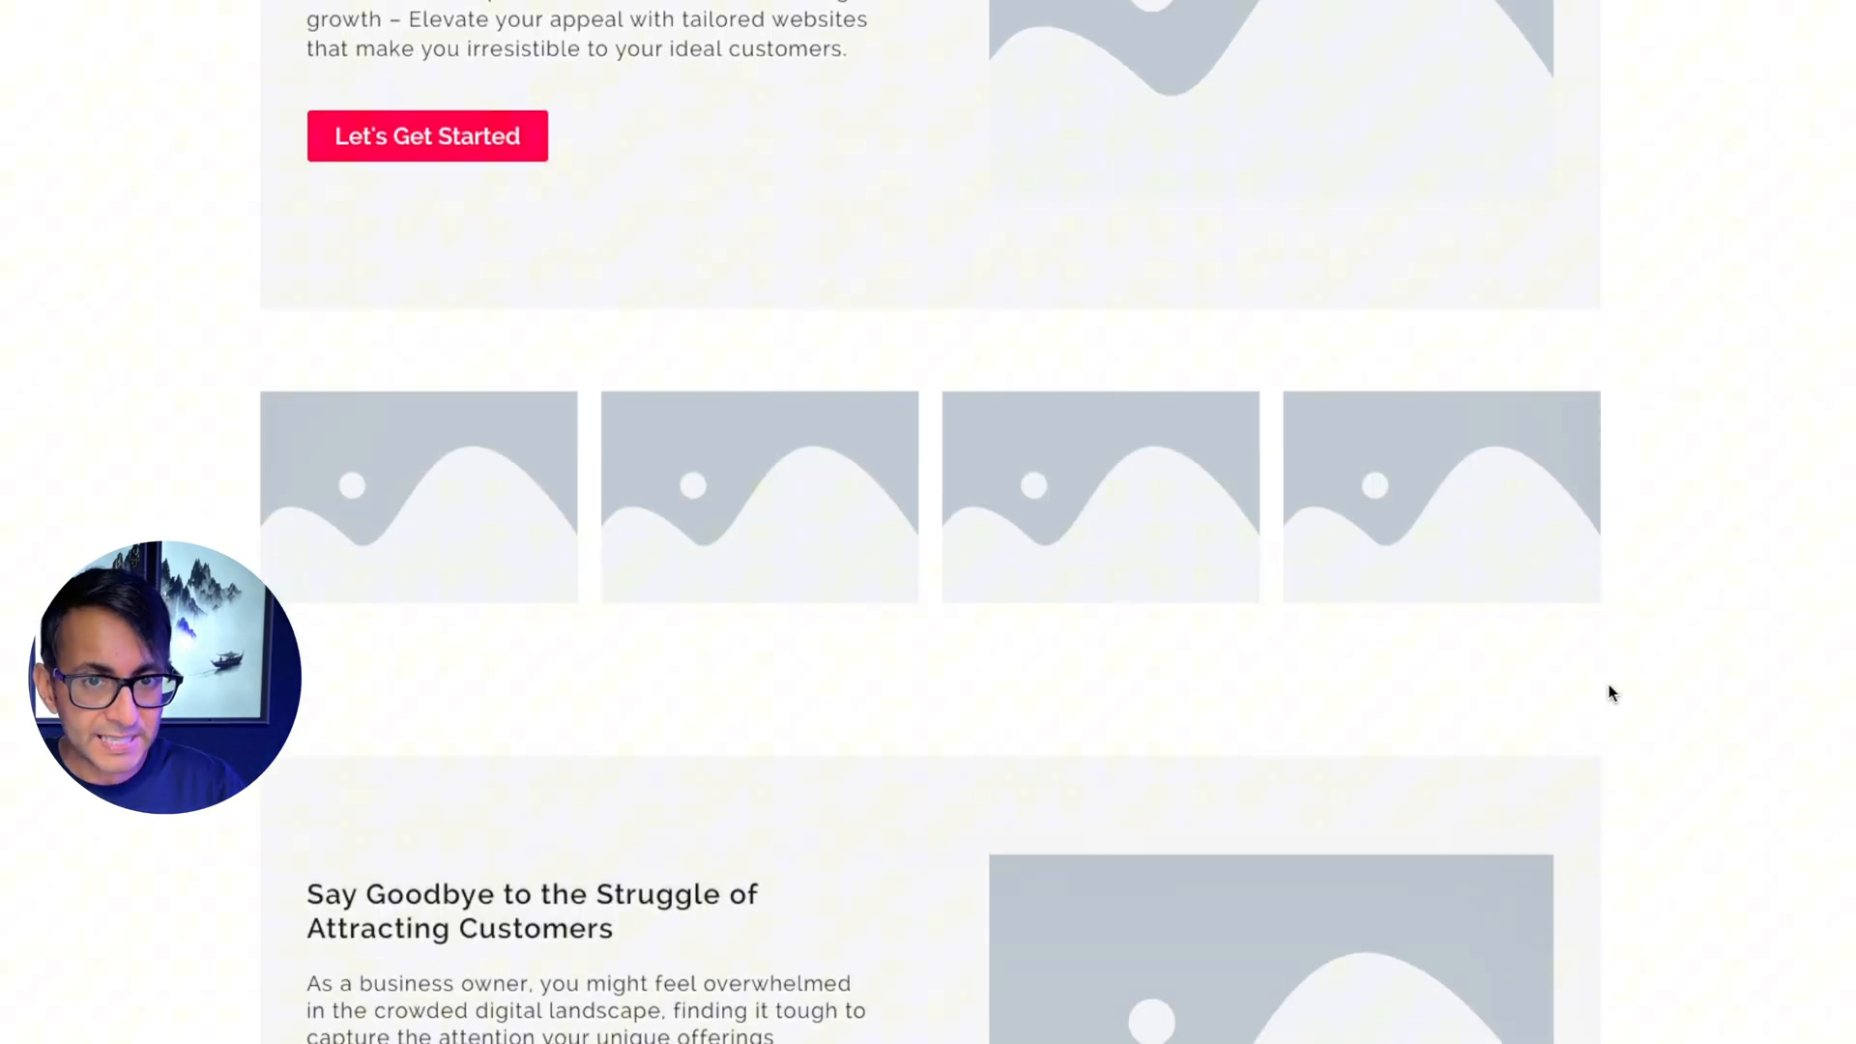
scroll("up", 3)
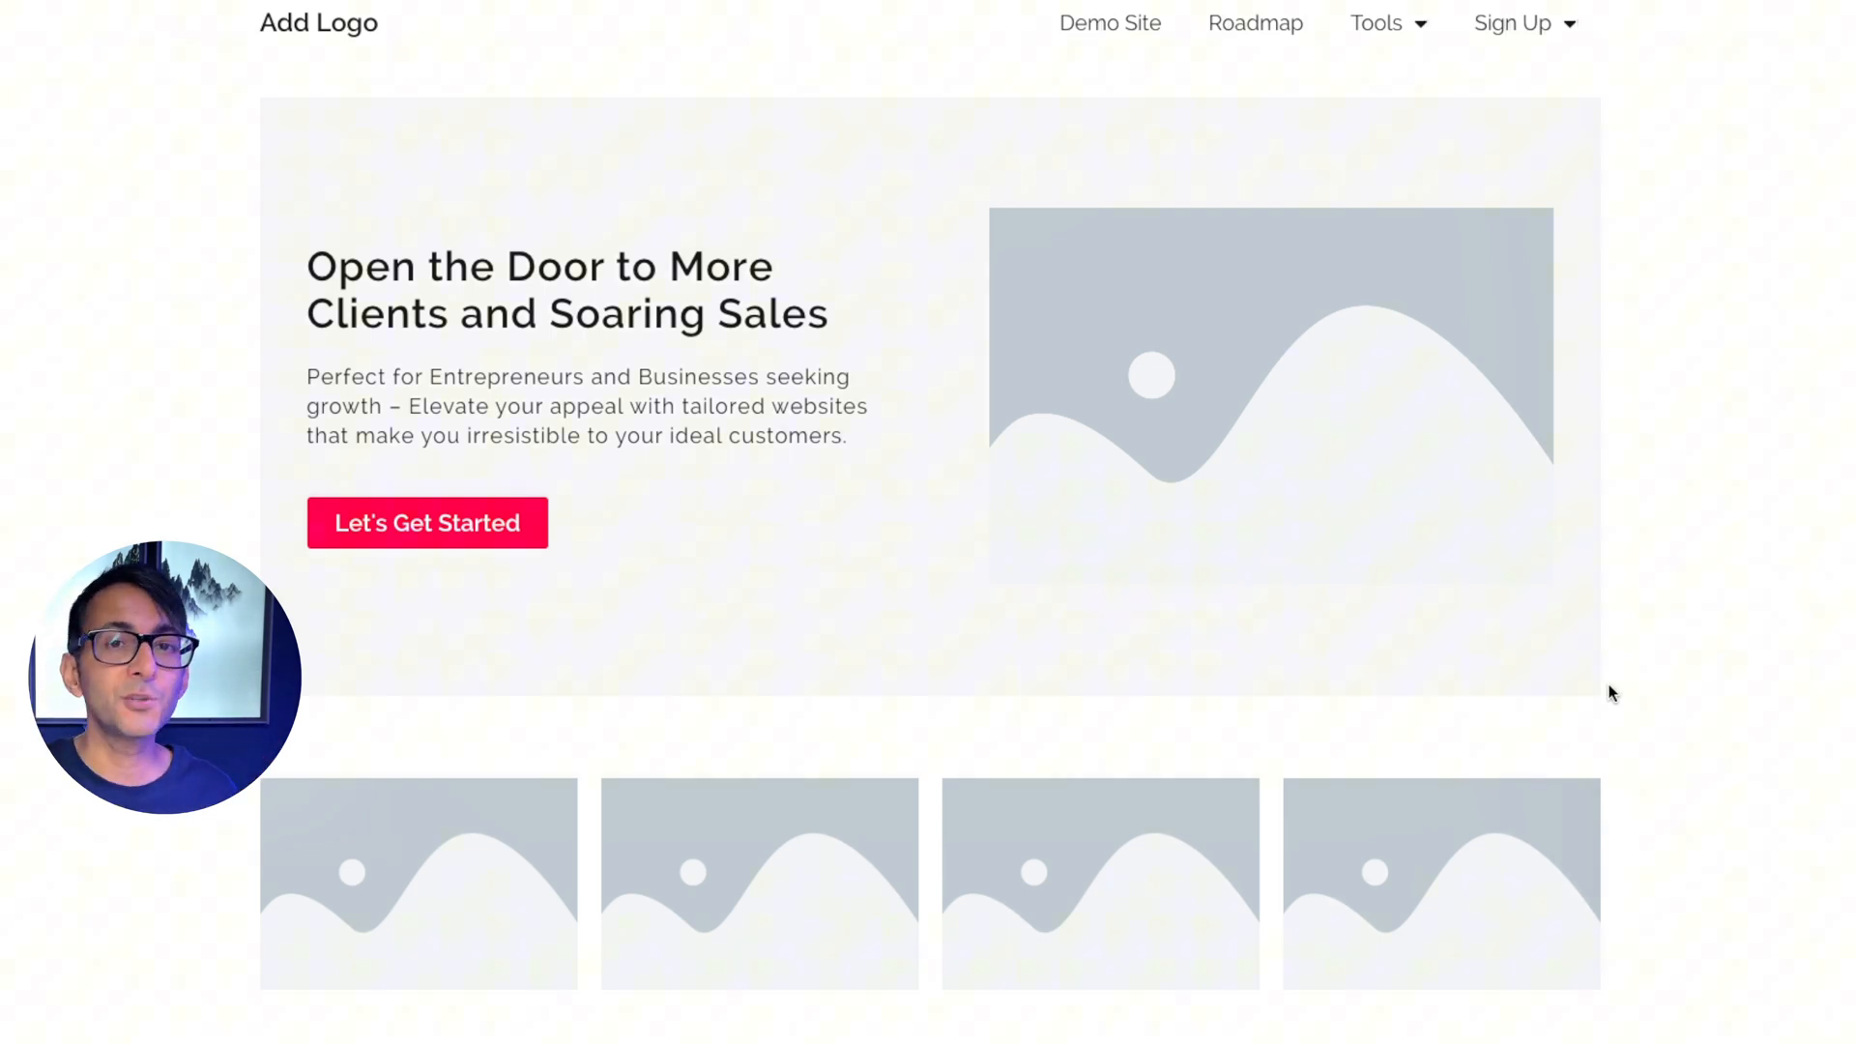
scroll("down", 3)
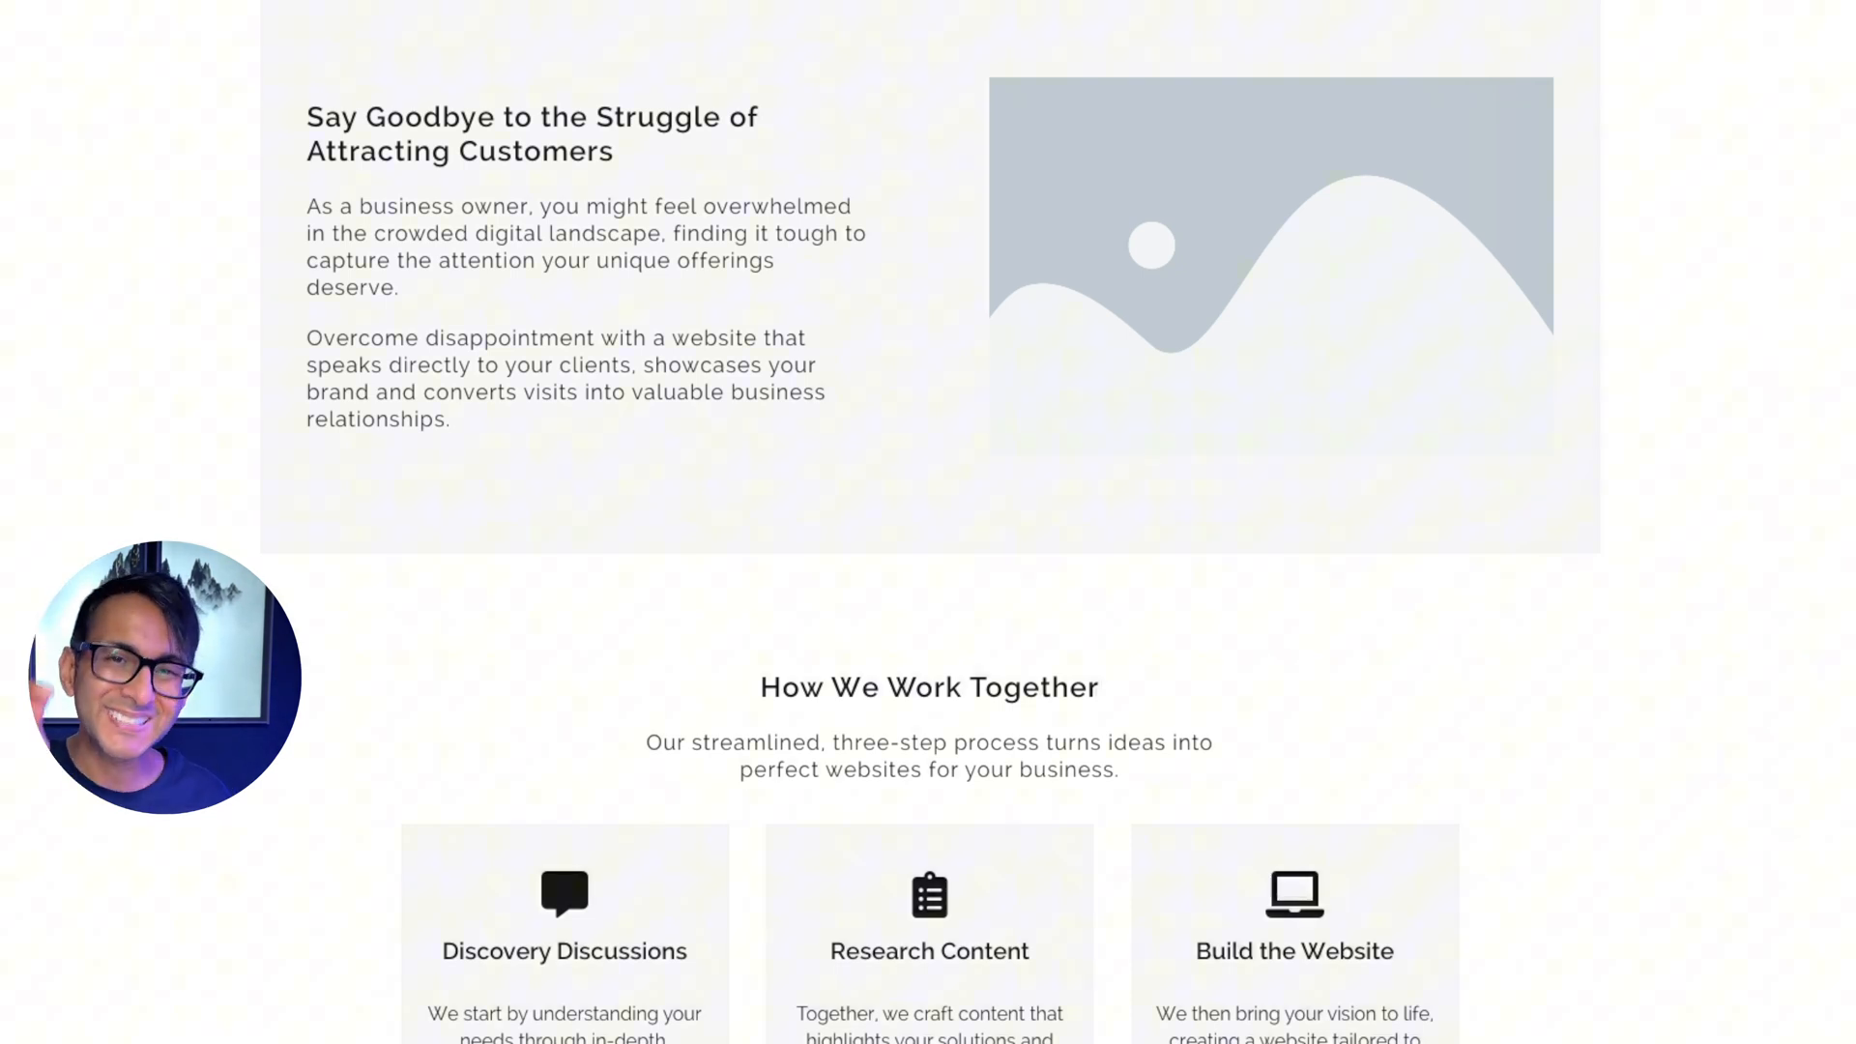
mouse_move(989, 477)
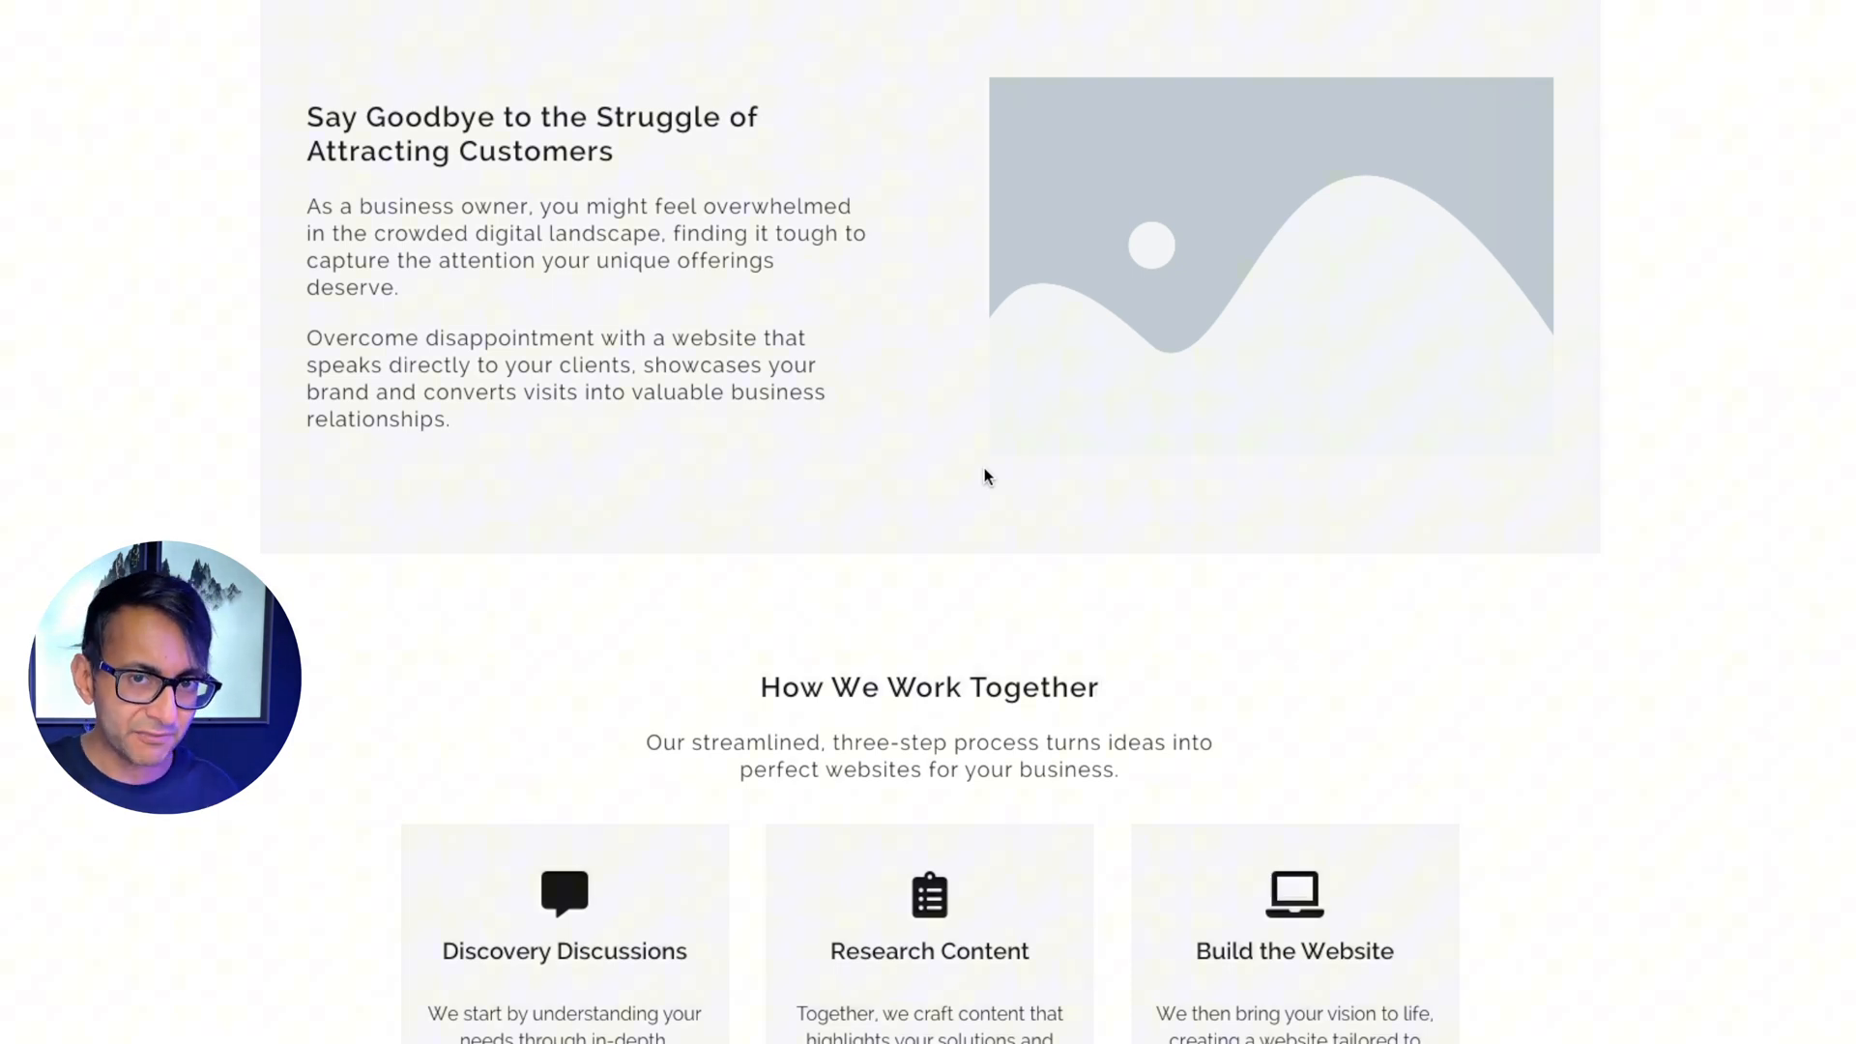
scroll("down", 3)
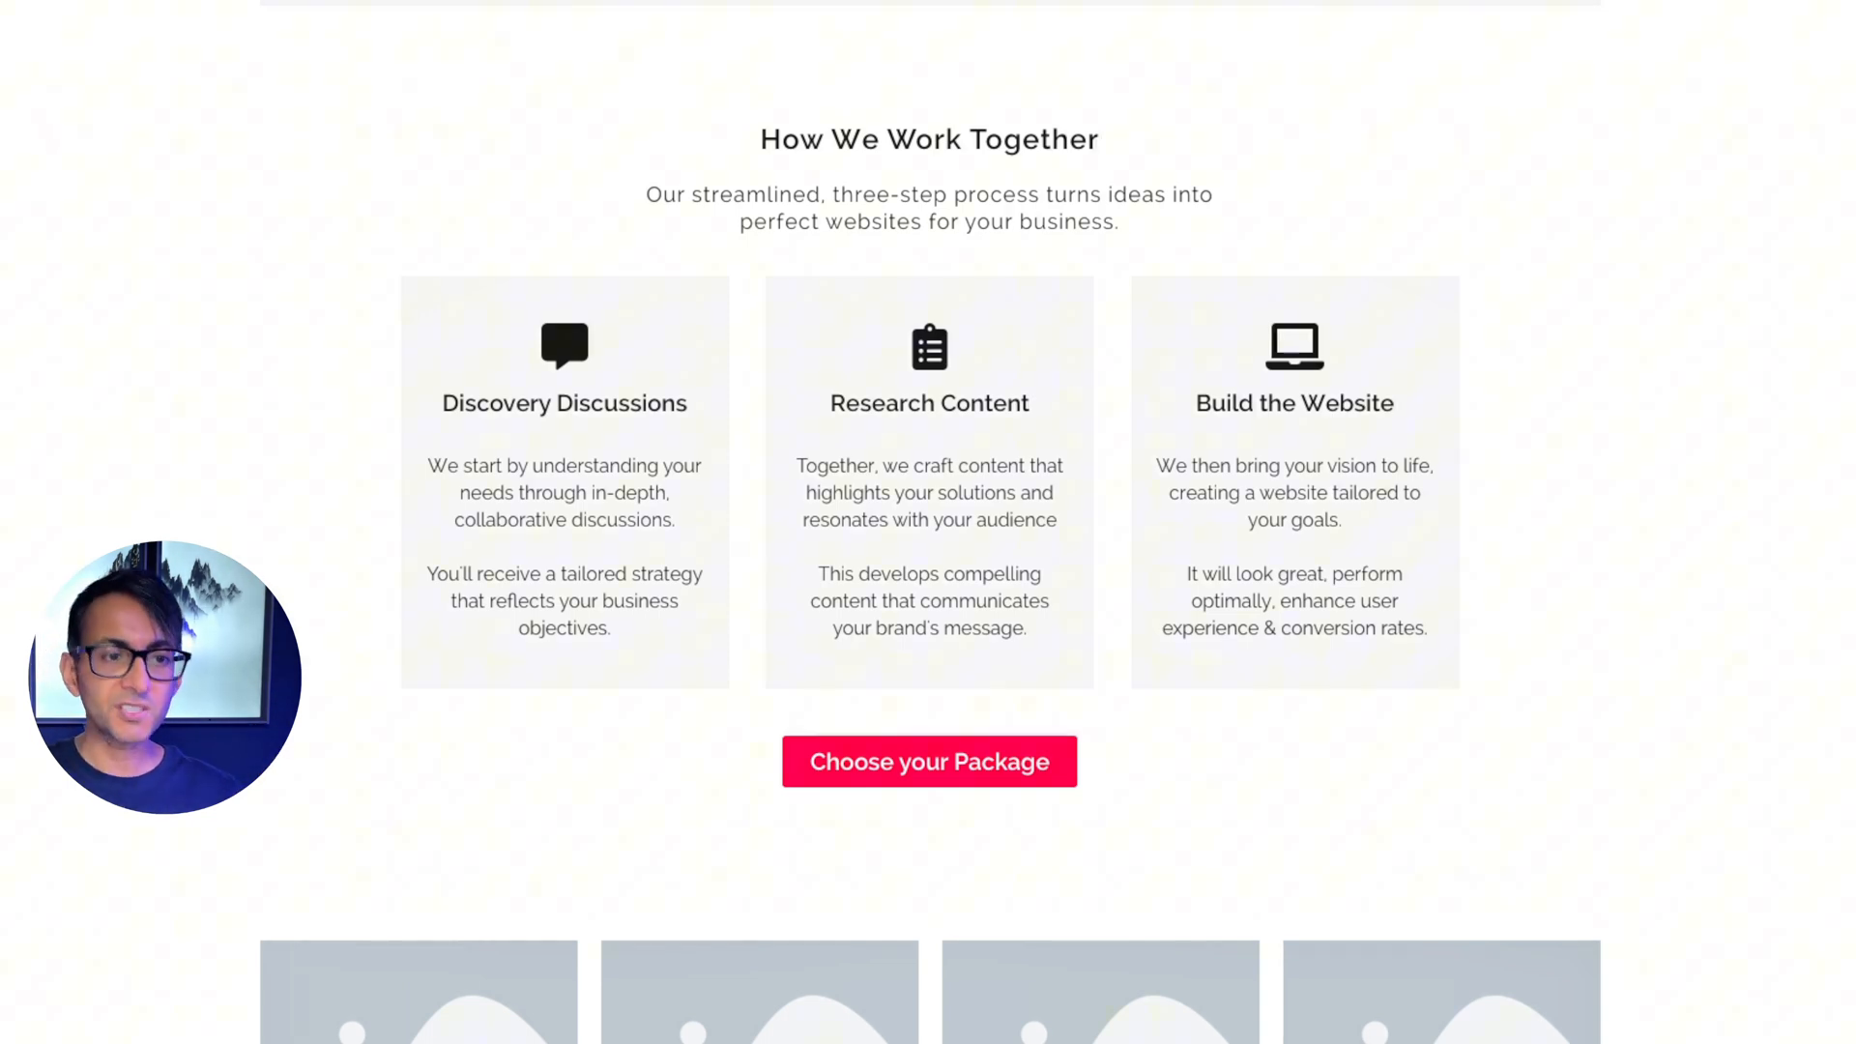
scroll("down", 3)
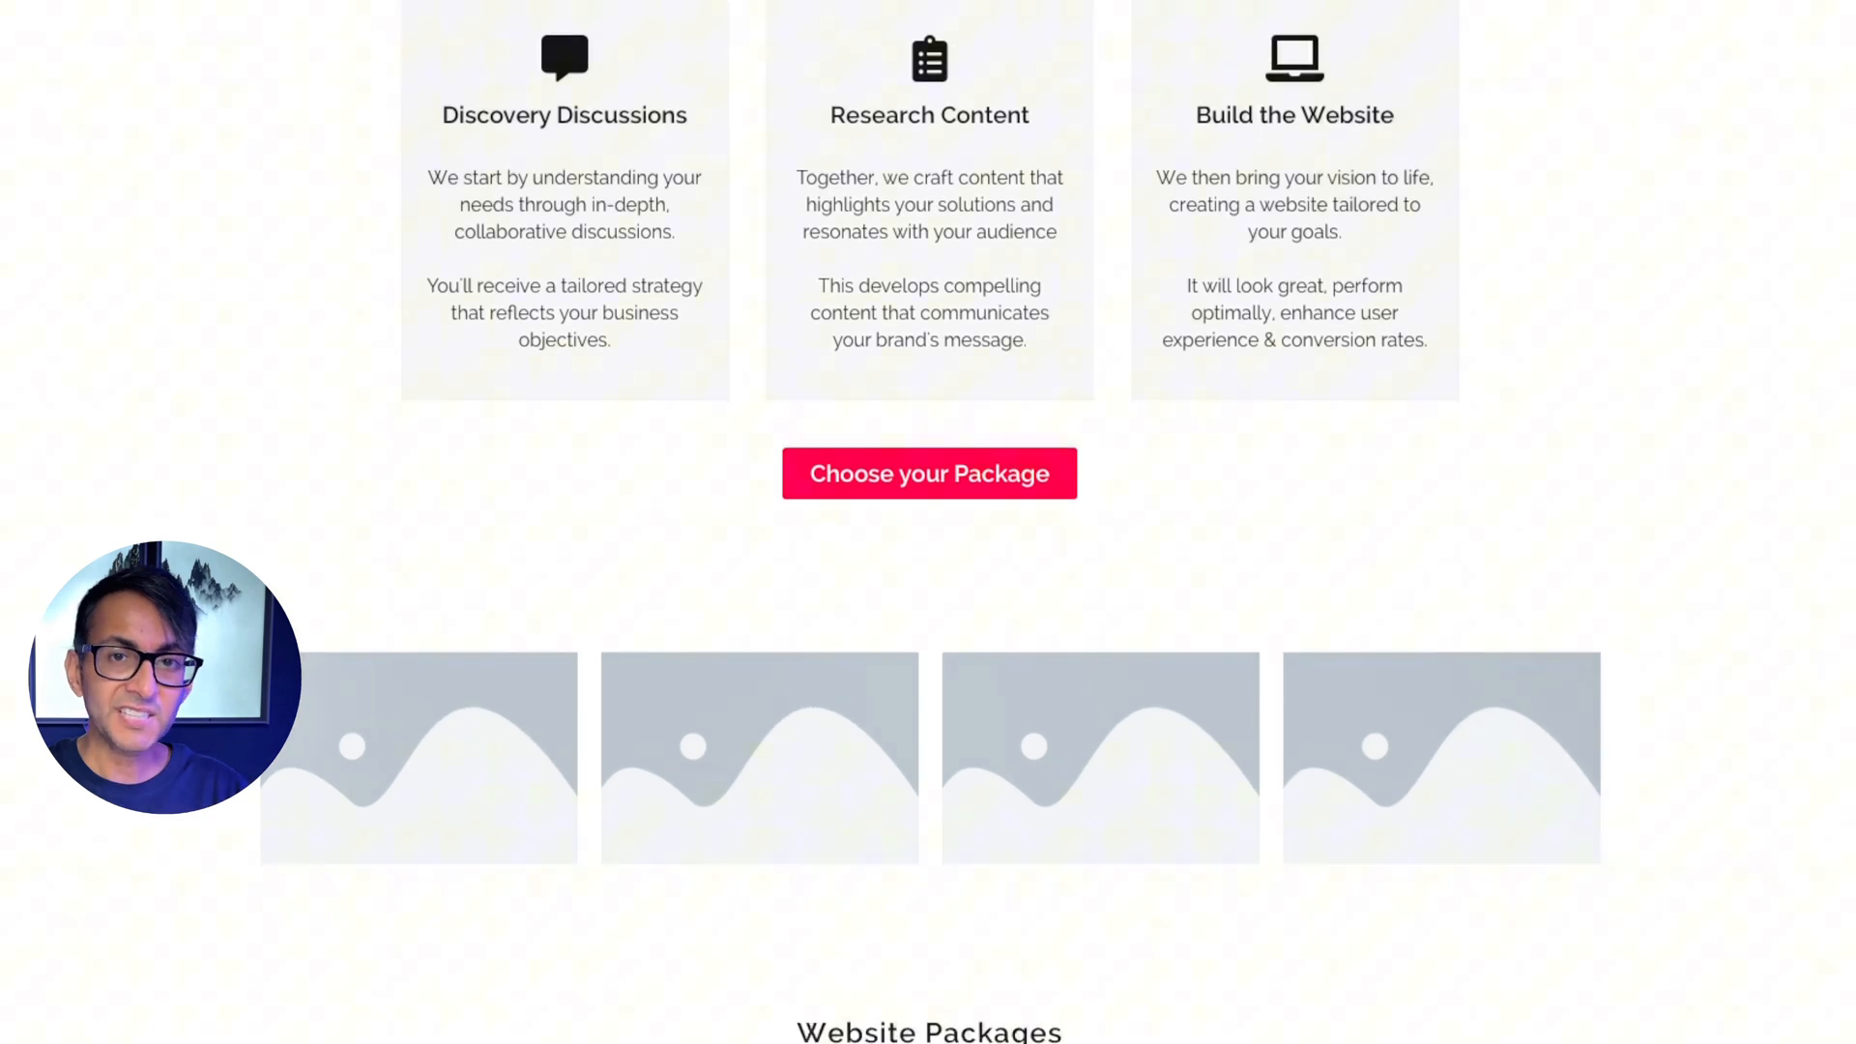
scroll("down", 3)
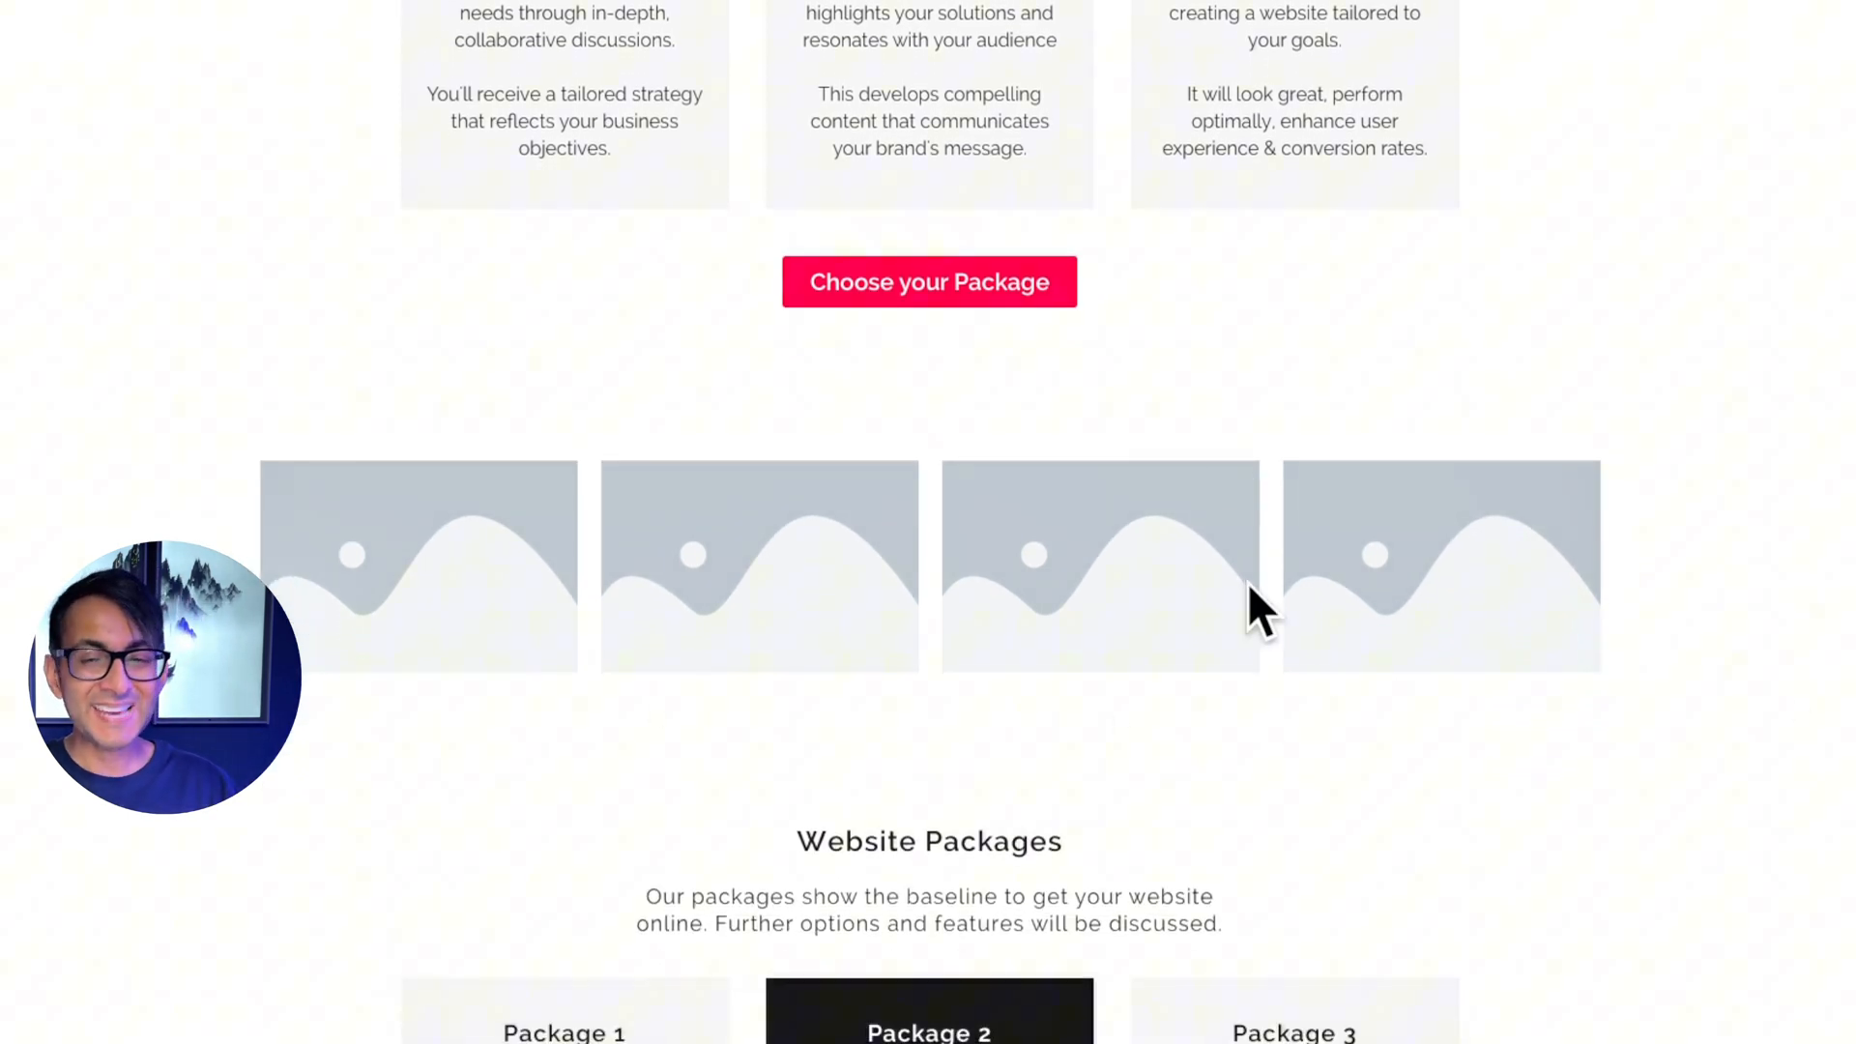
mouse_move(1249, 603)
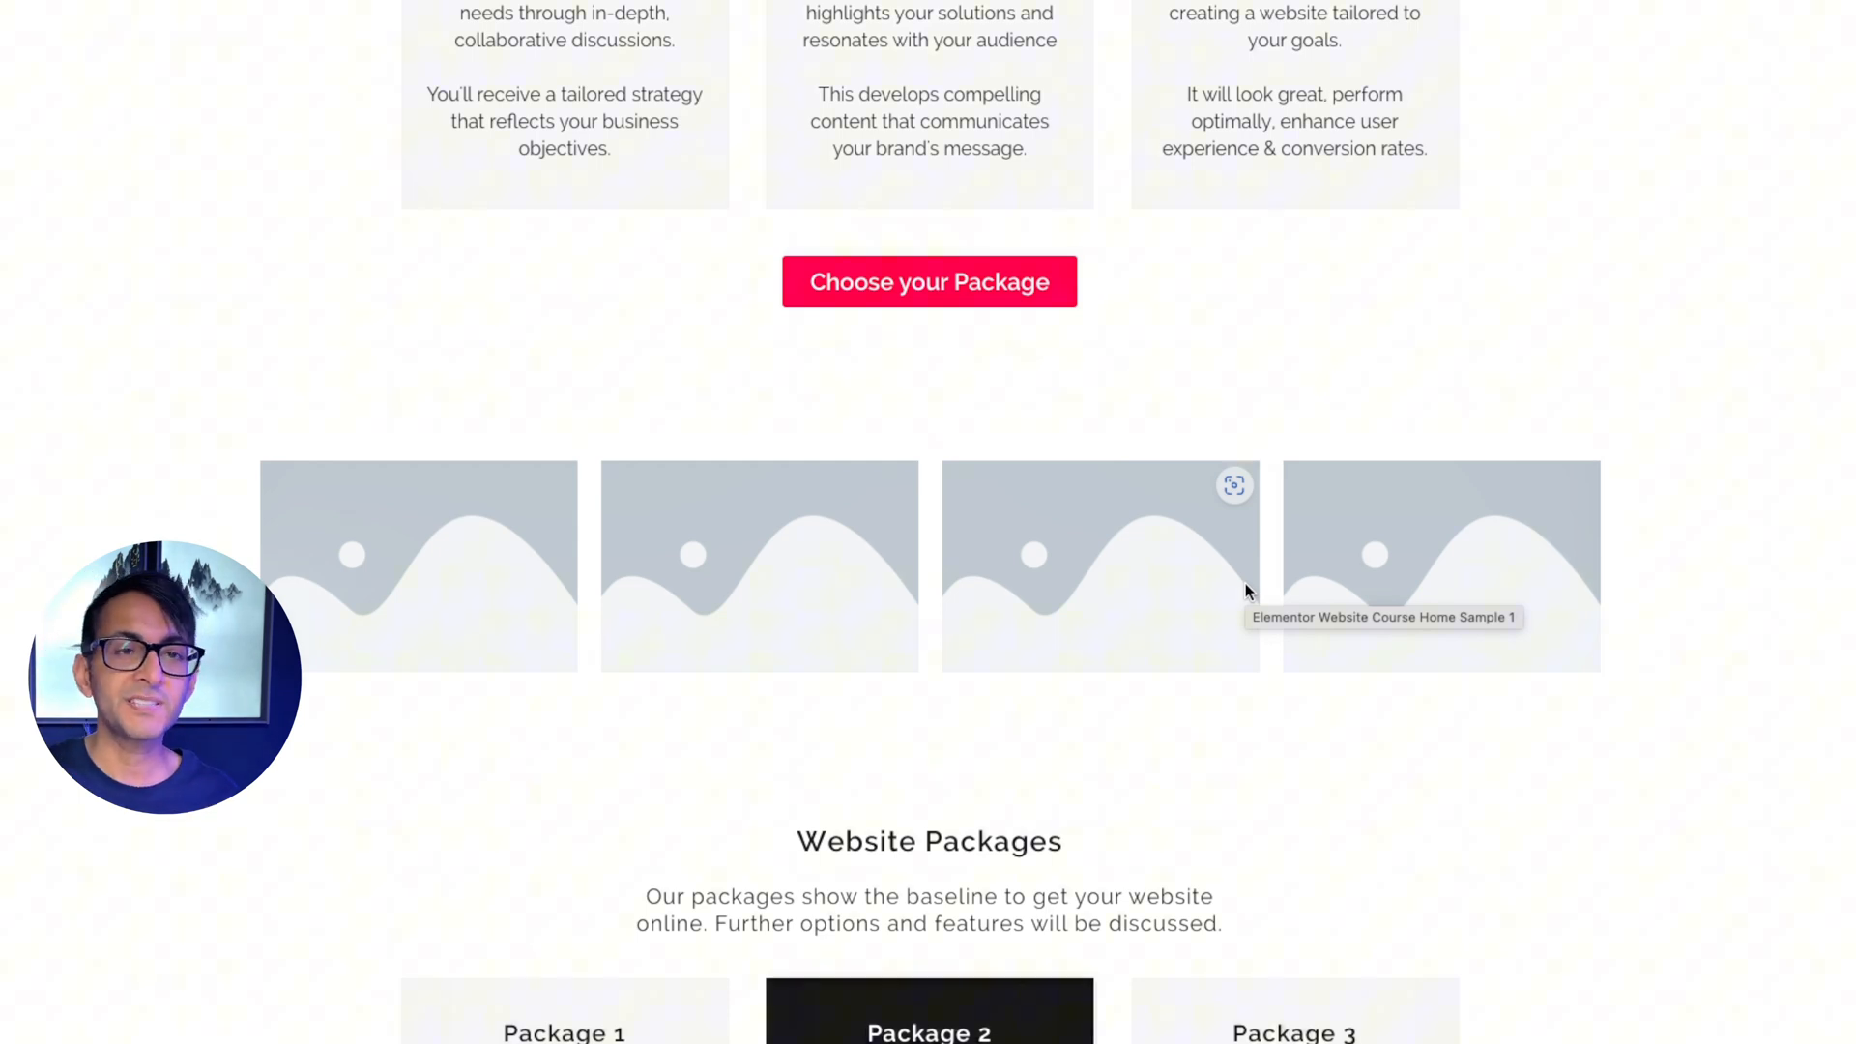
mouse_move(1661, 508)
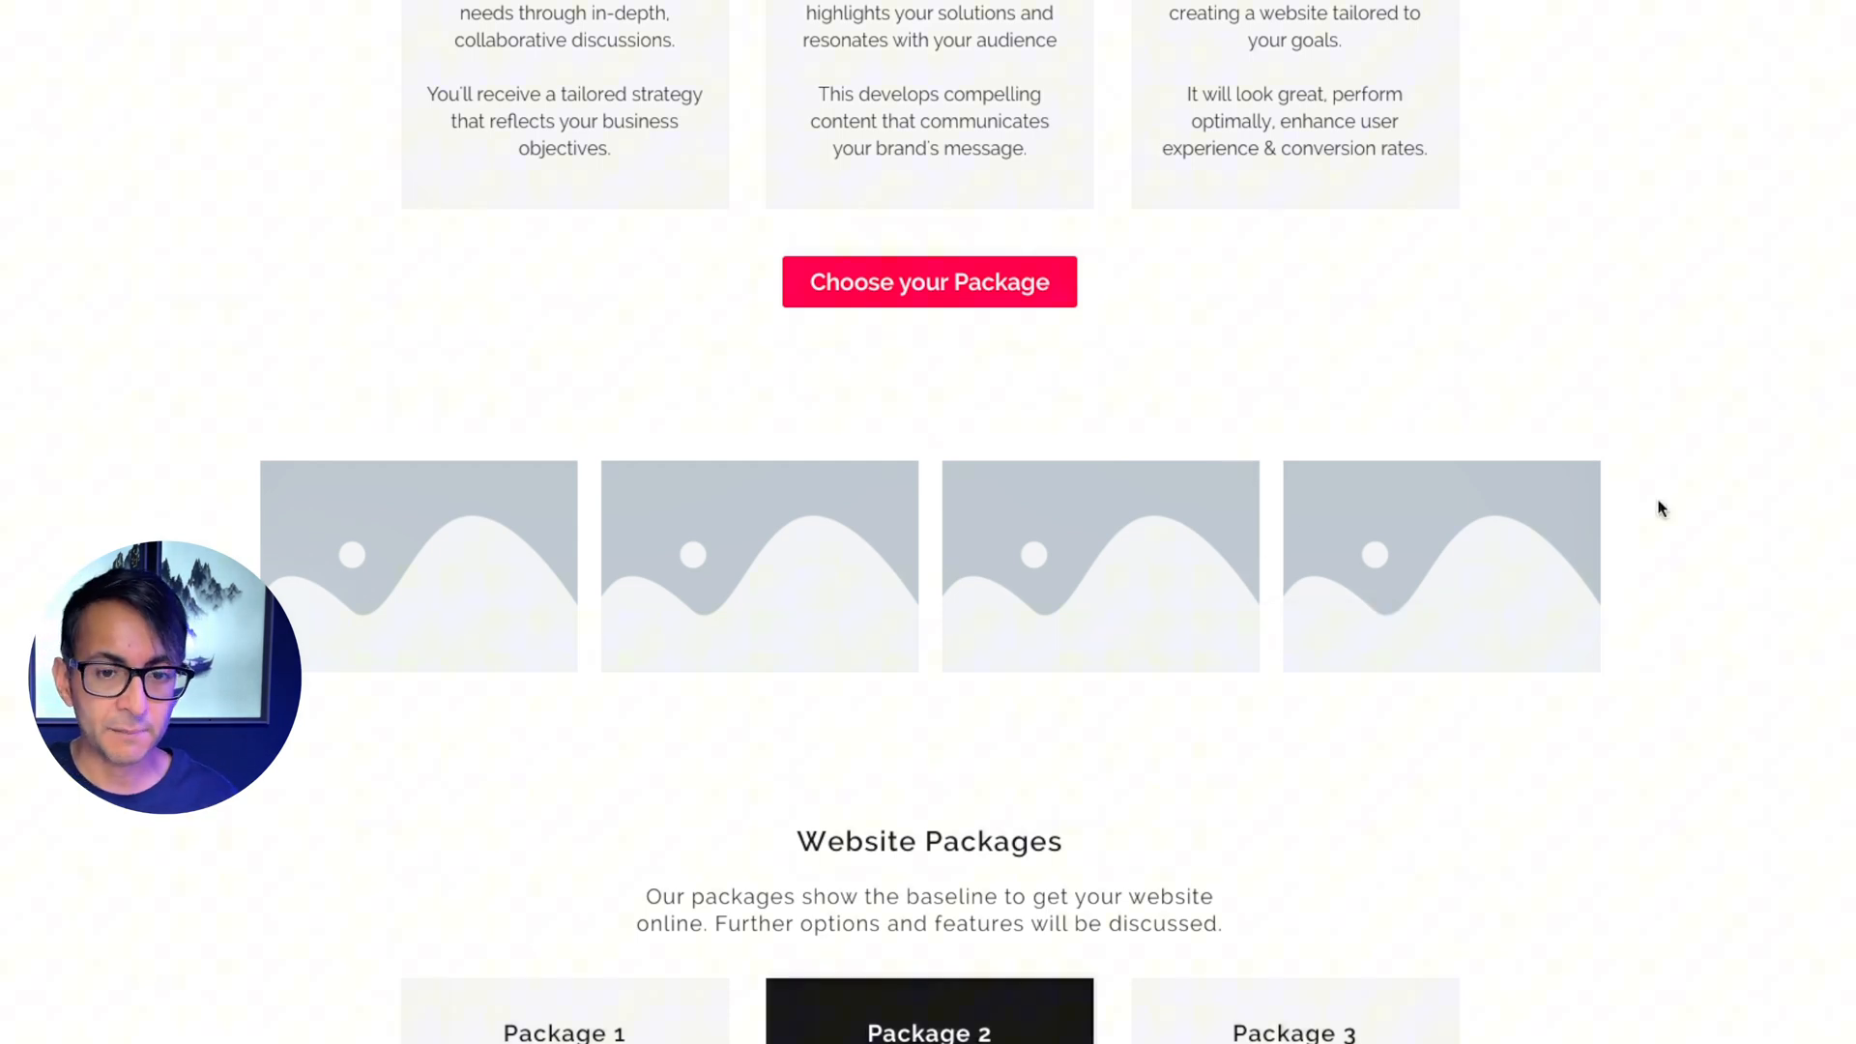
scroll("down", 3)
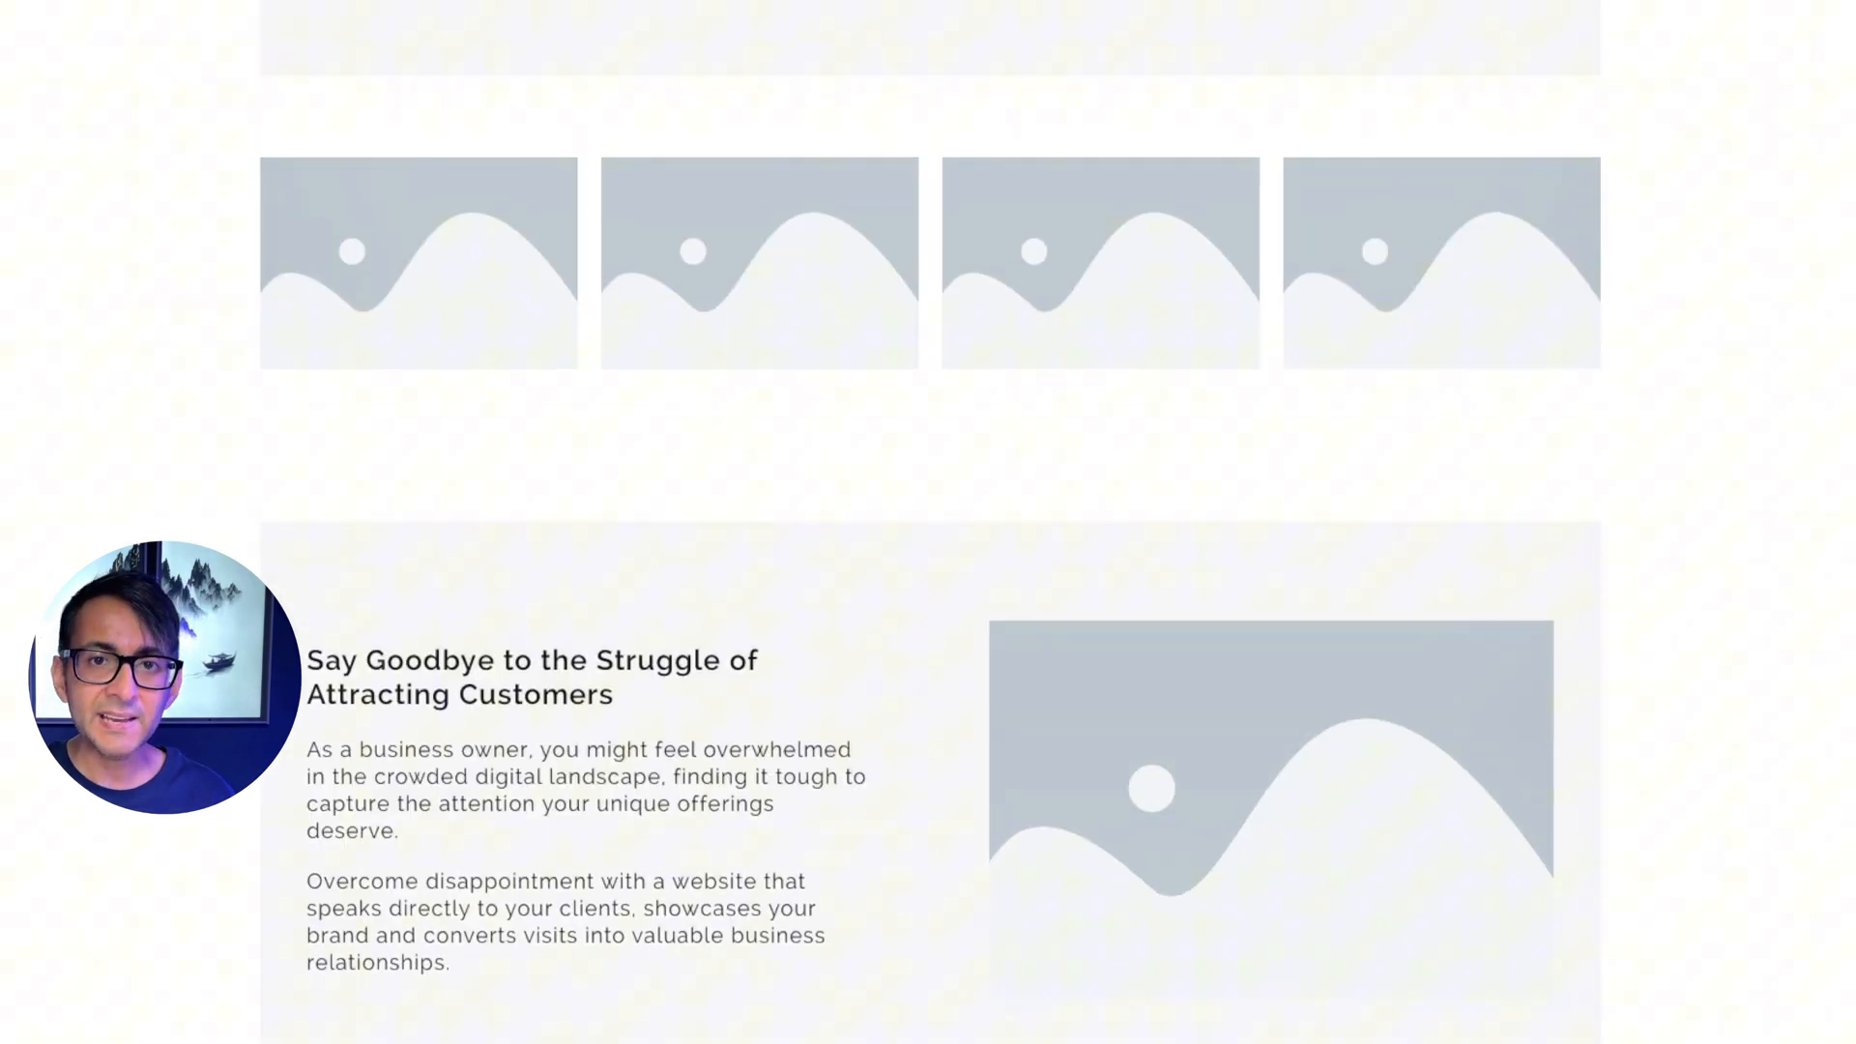
scroll("down", 3)
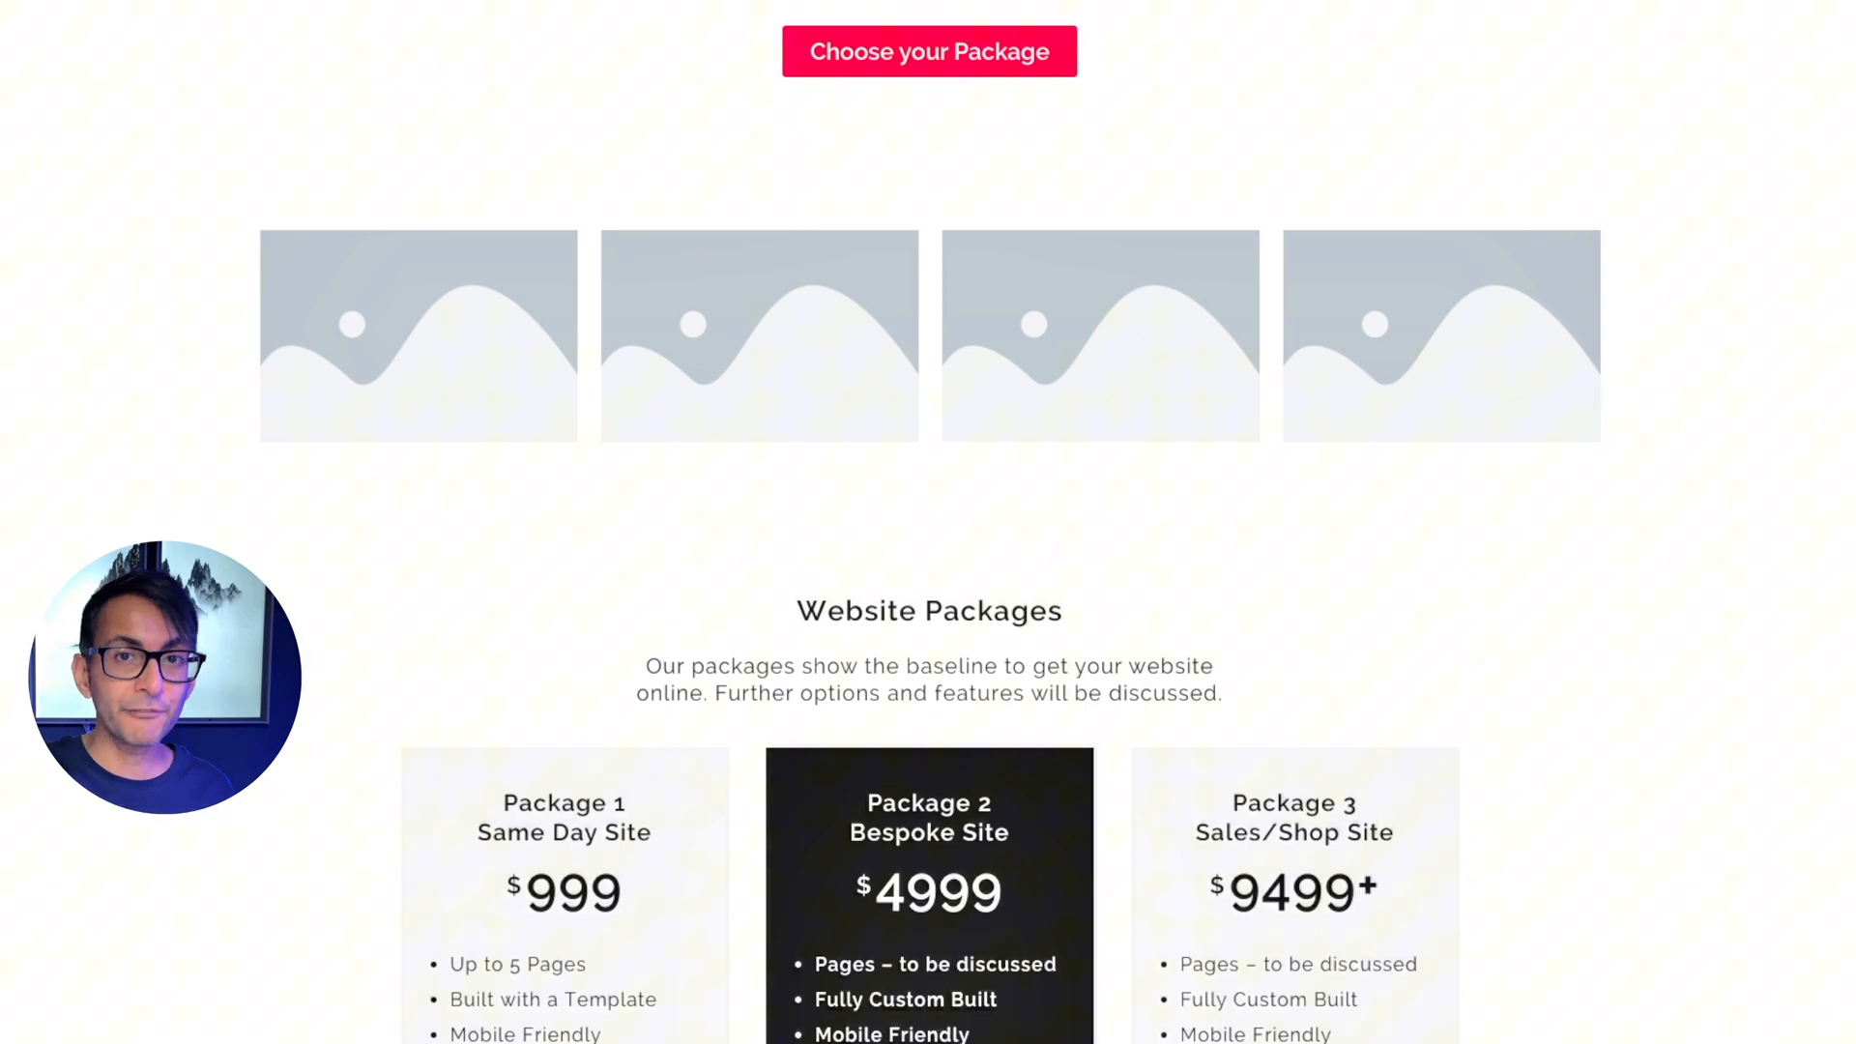
scroll("up", 3)
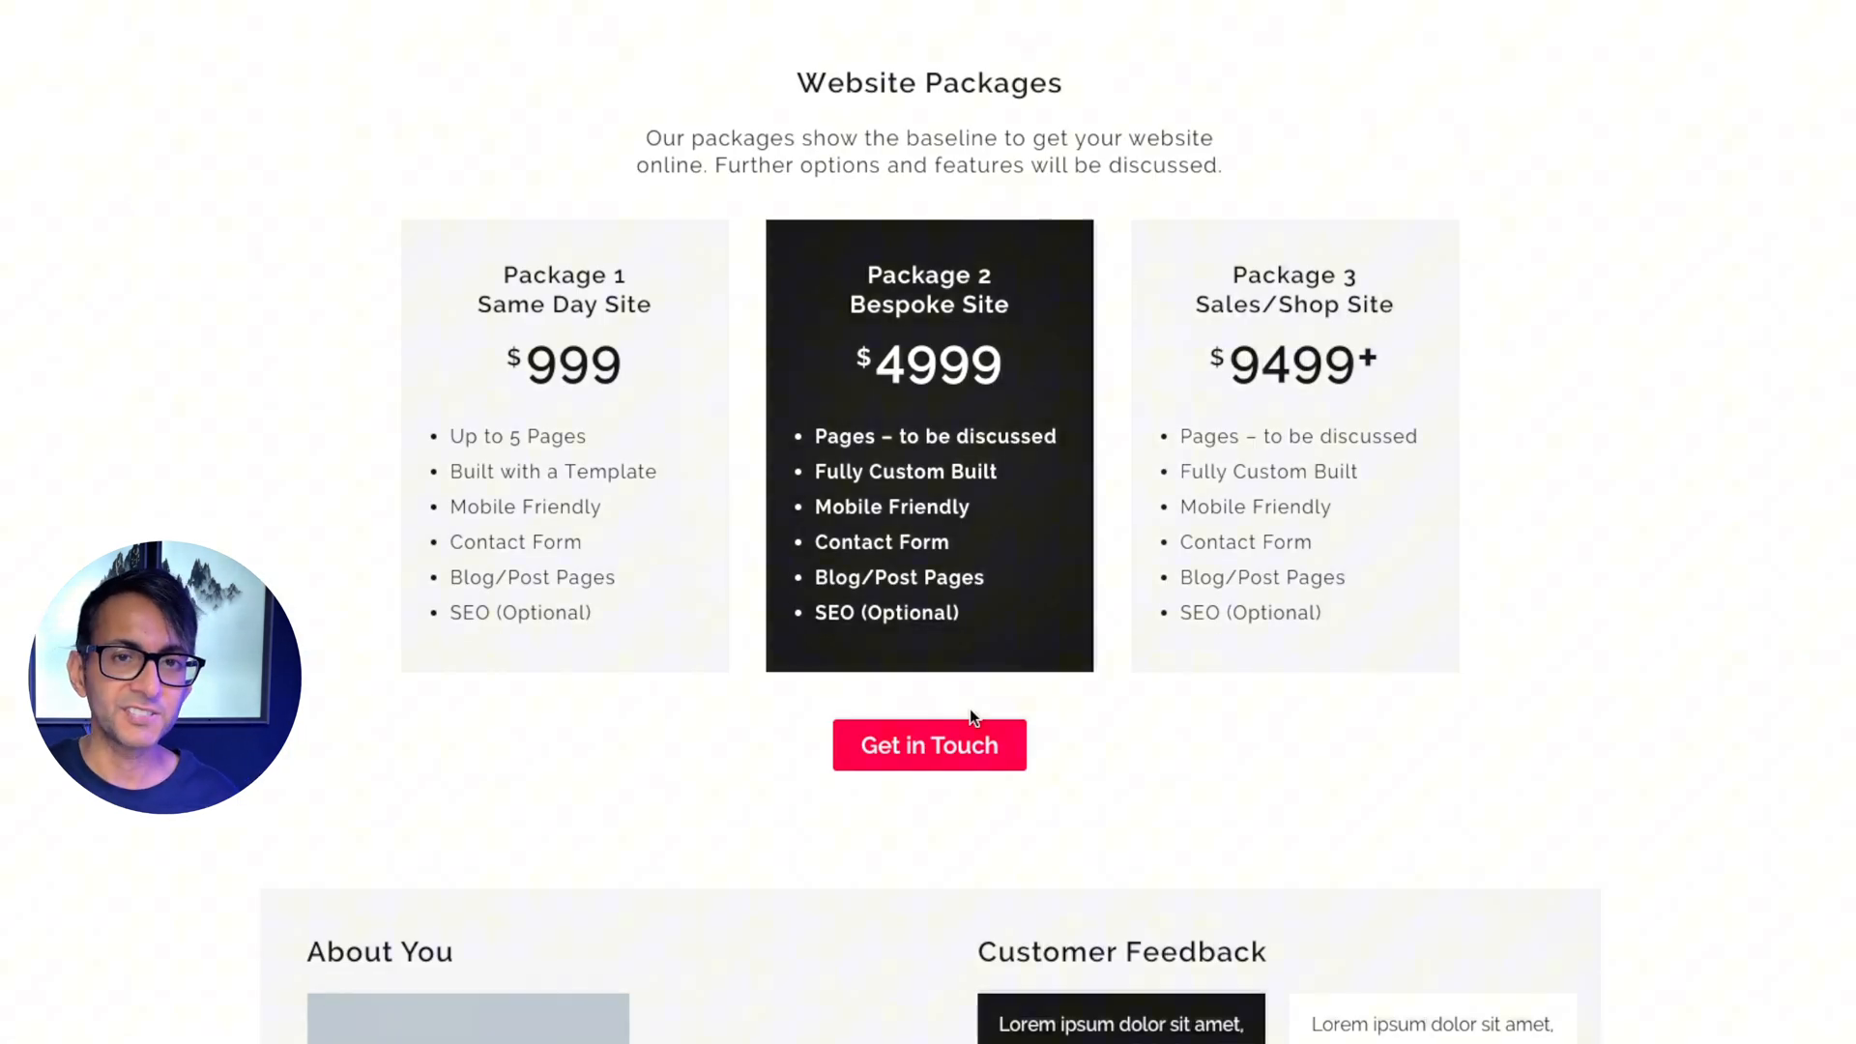
mouse_move(1790, 478)
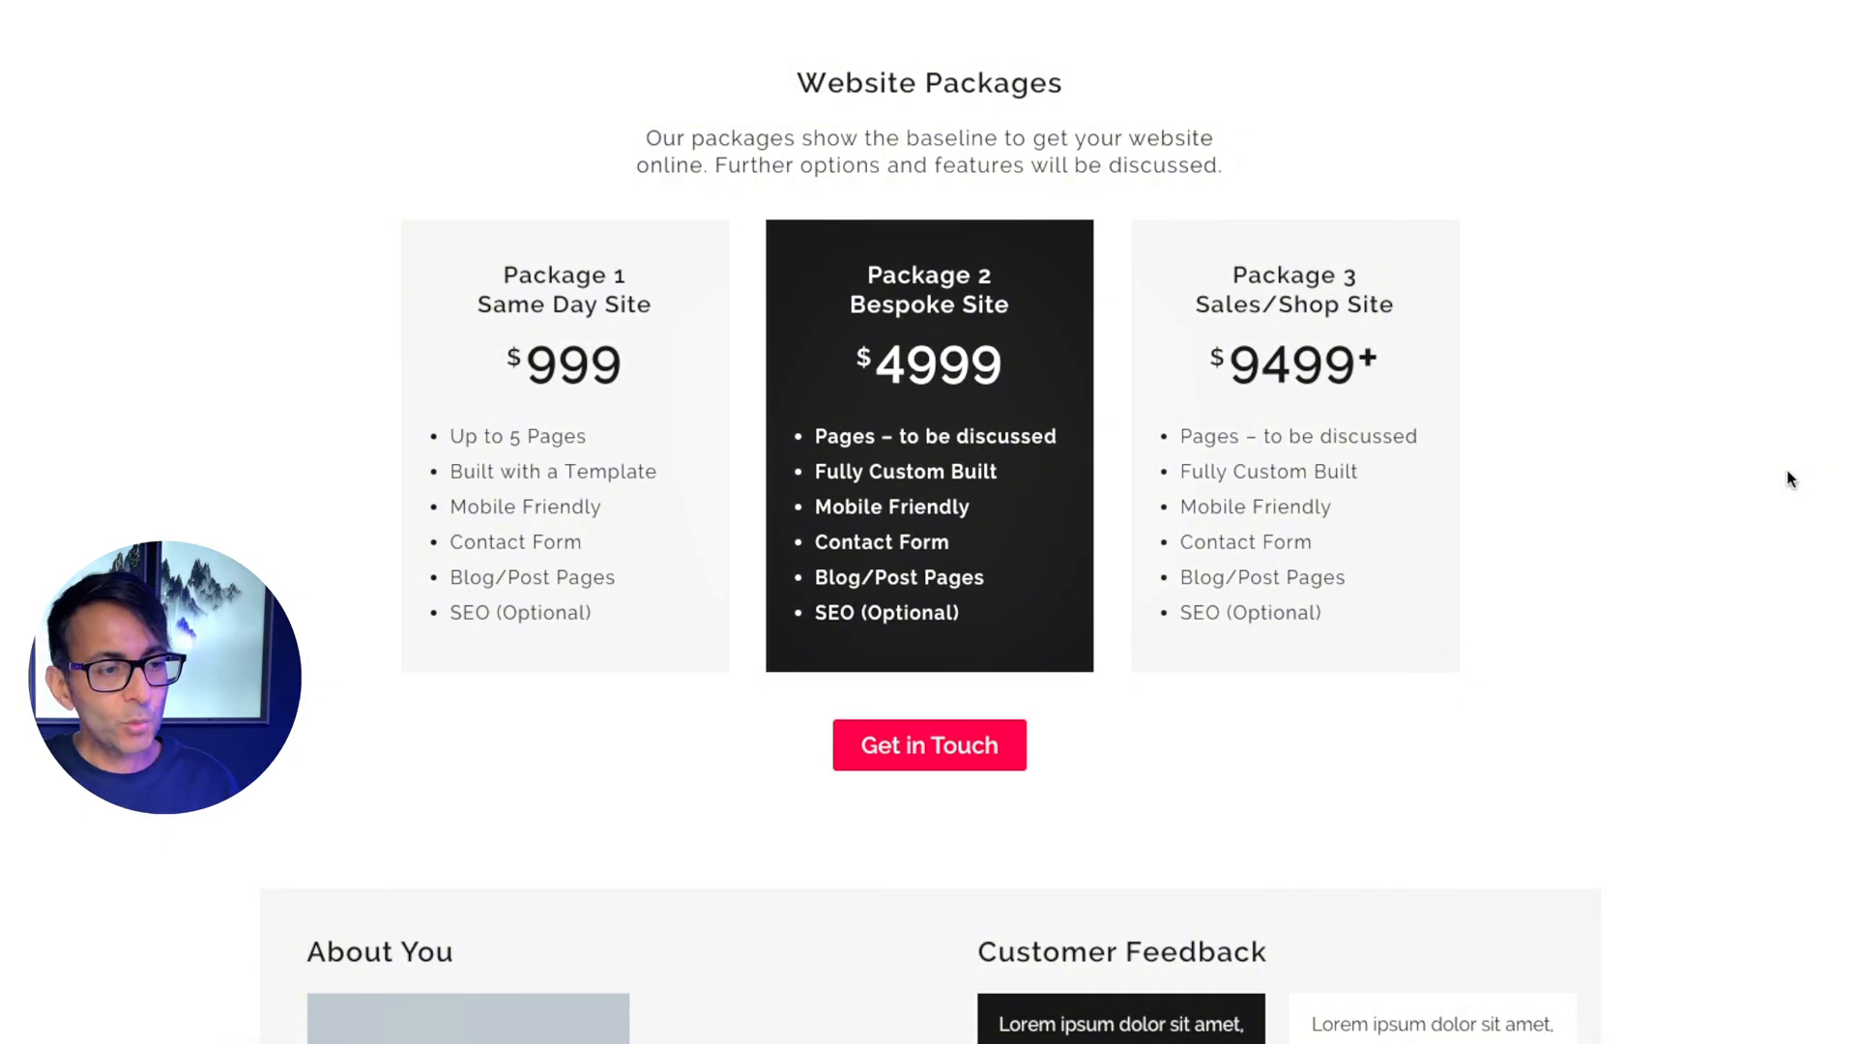
mouse_move(549, 632)
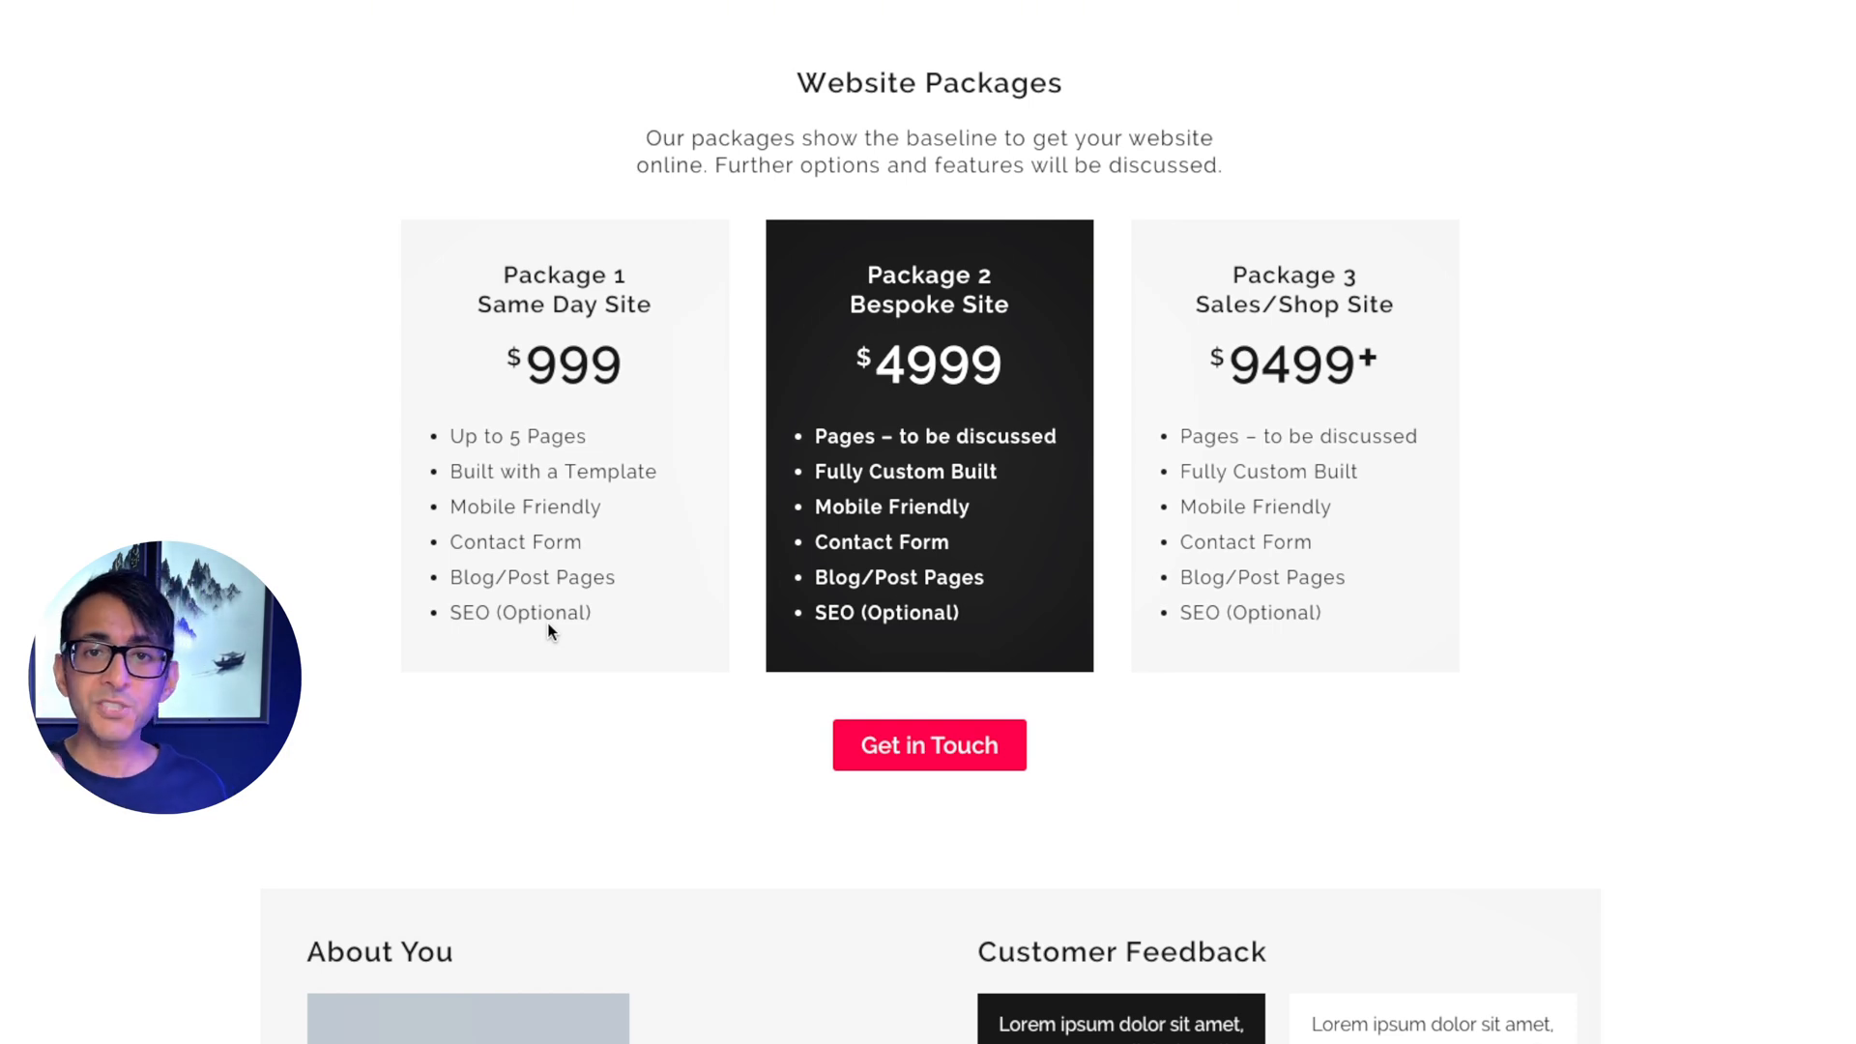
scroll("down", 3)
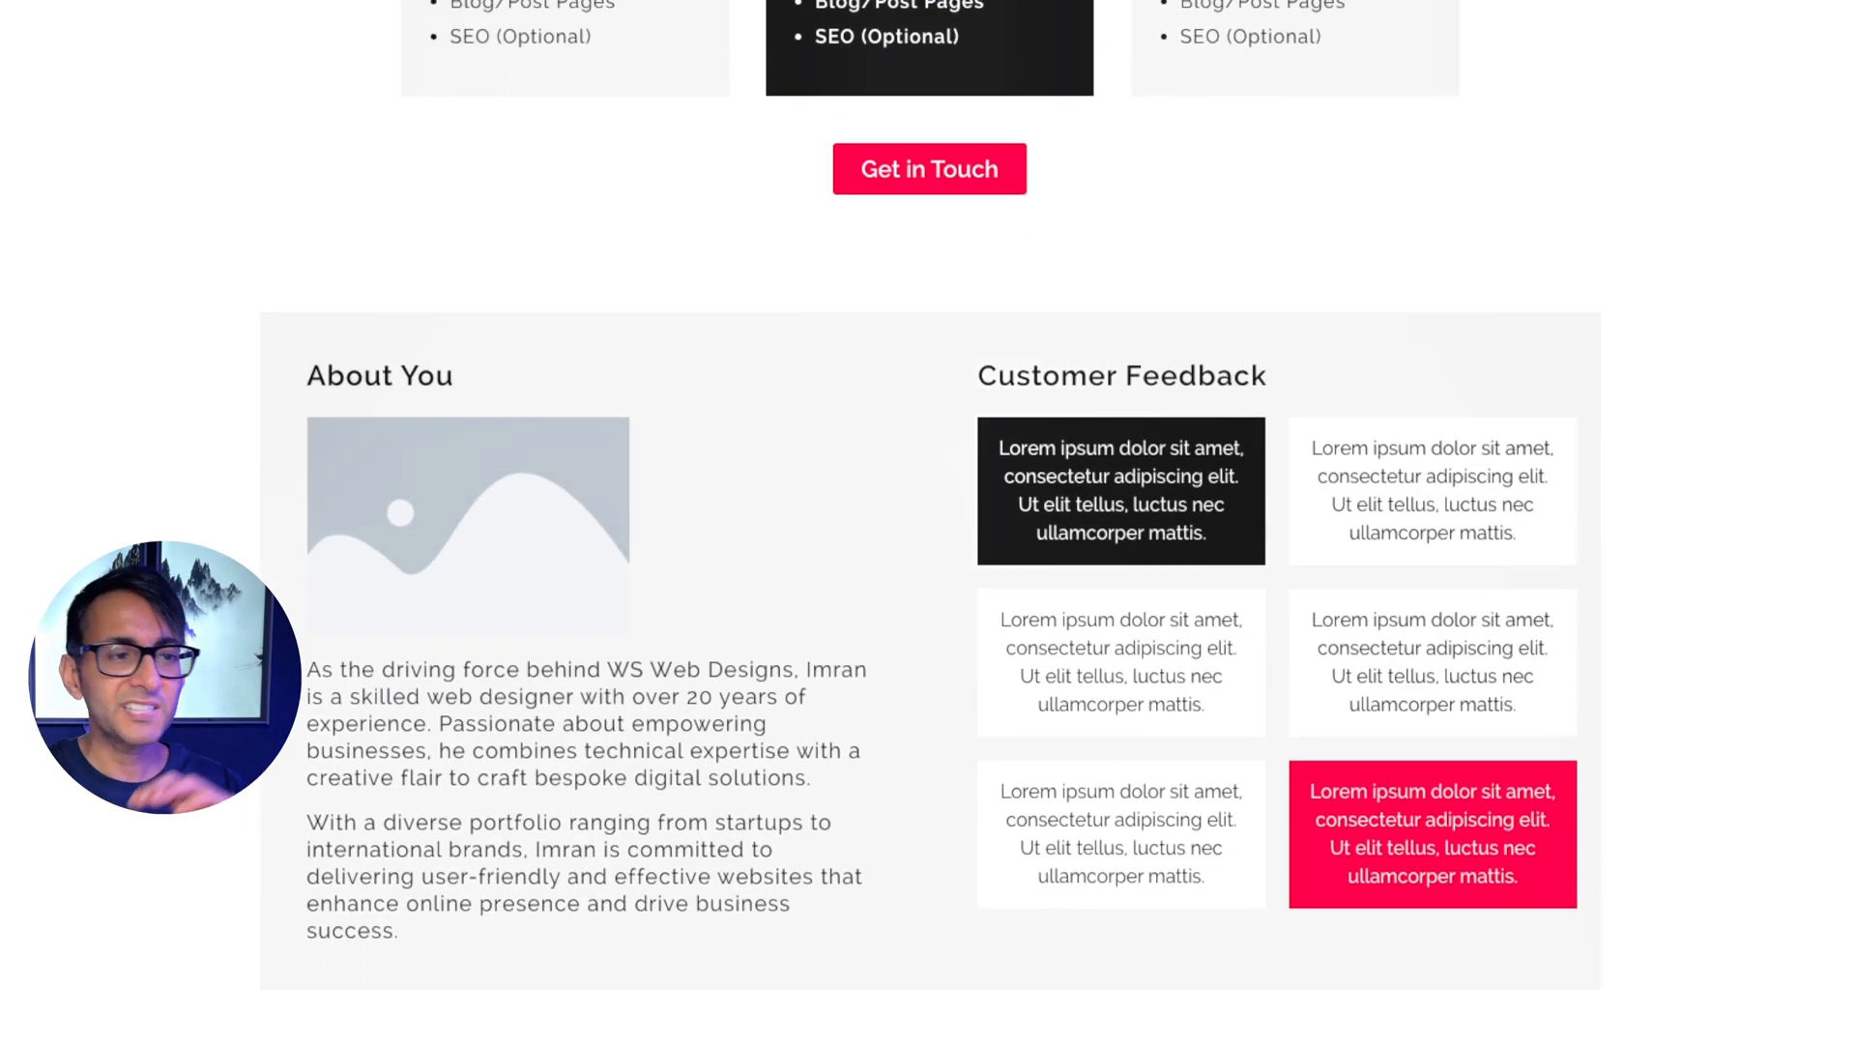
scroll("down", 3)
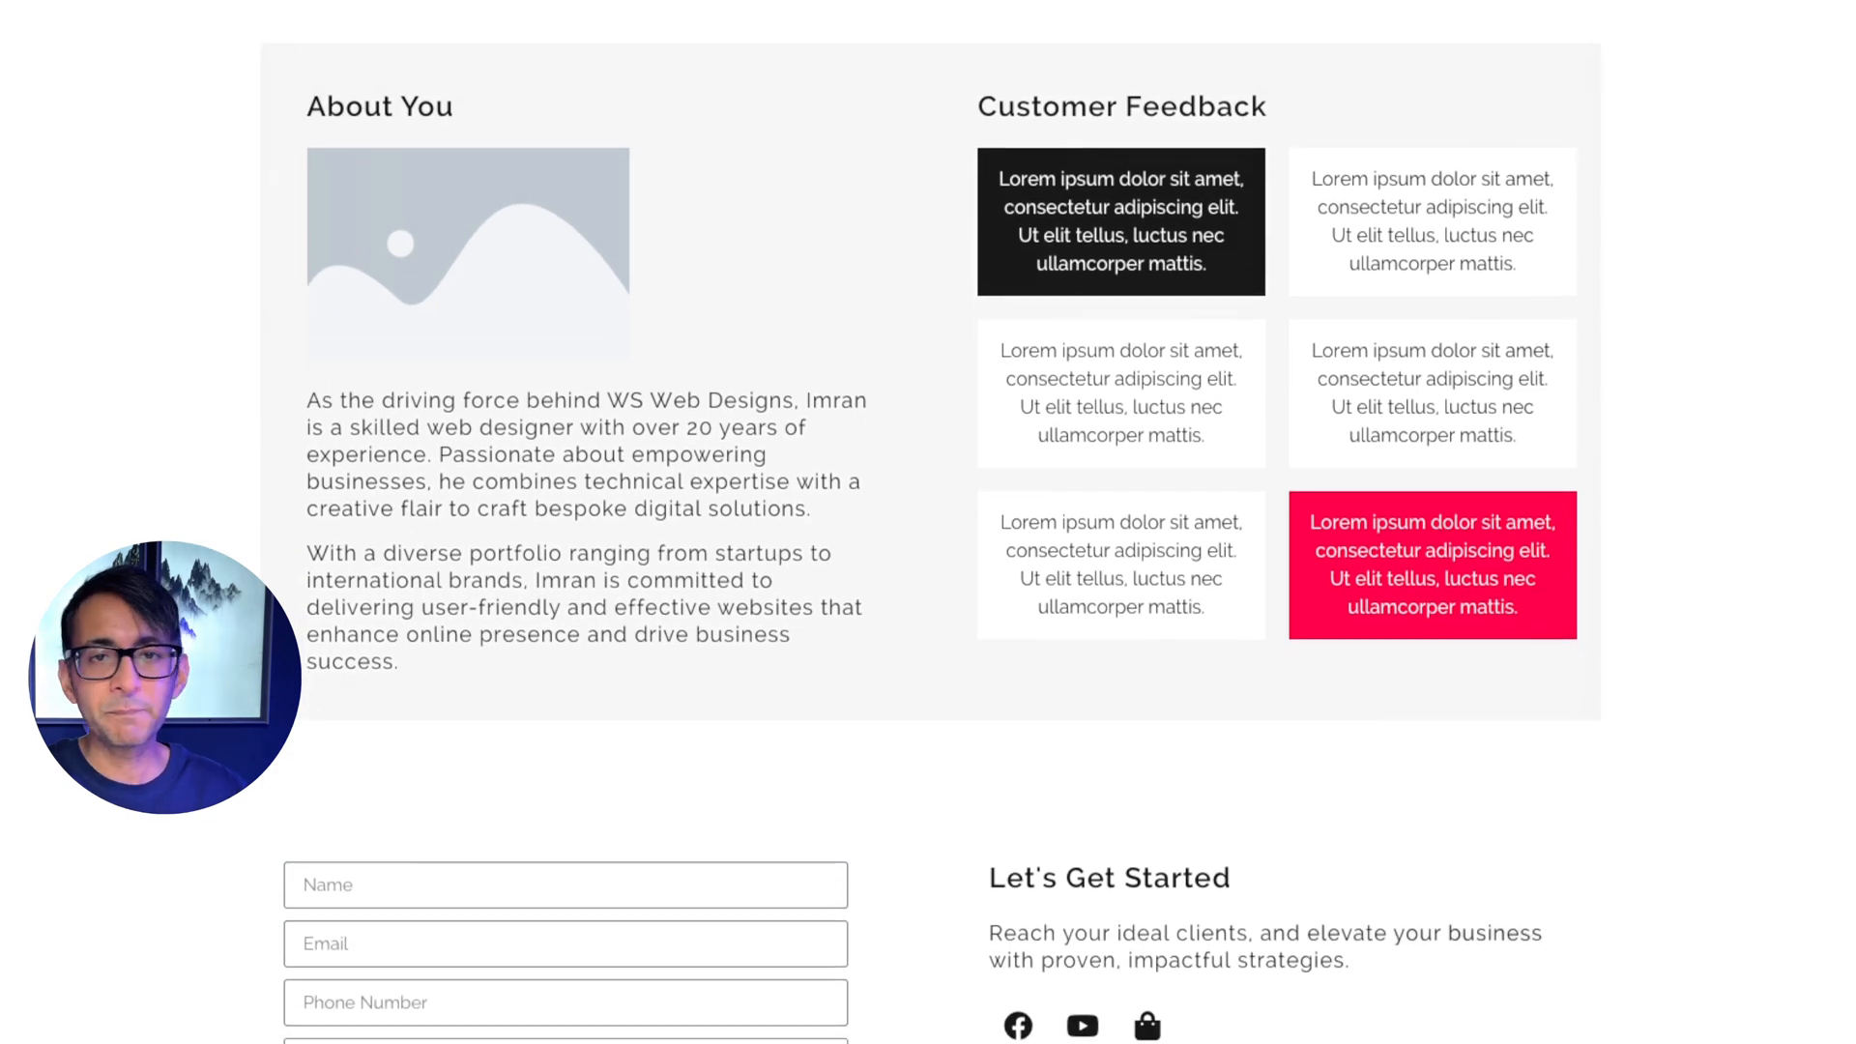
scroll("down", 3)
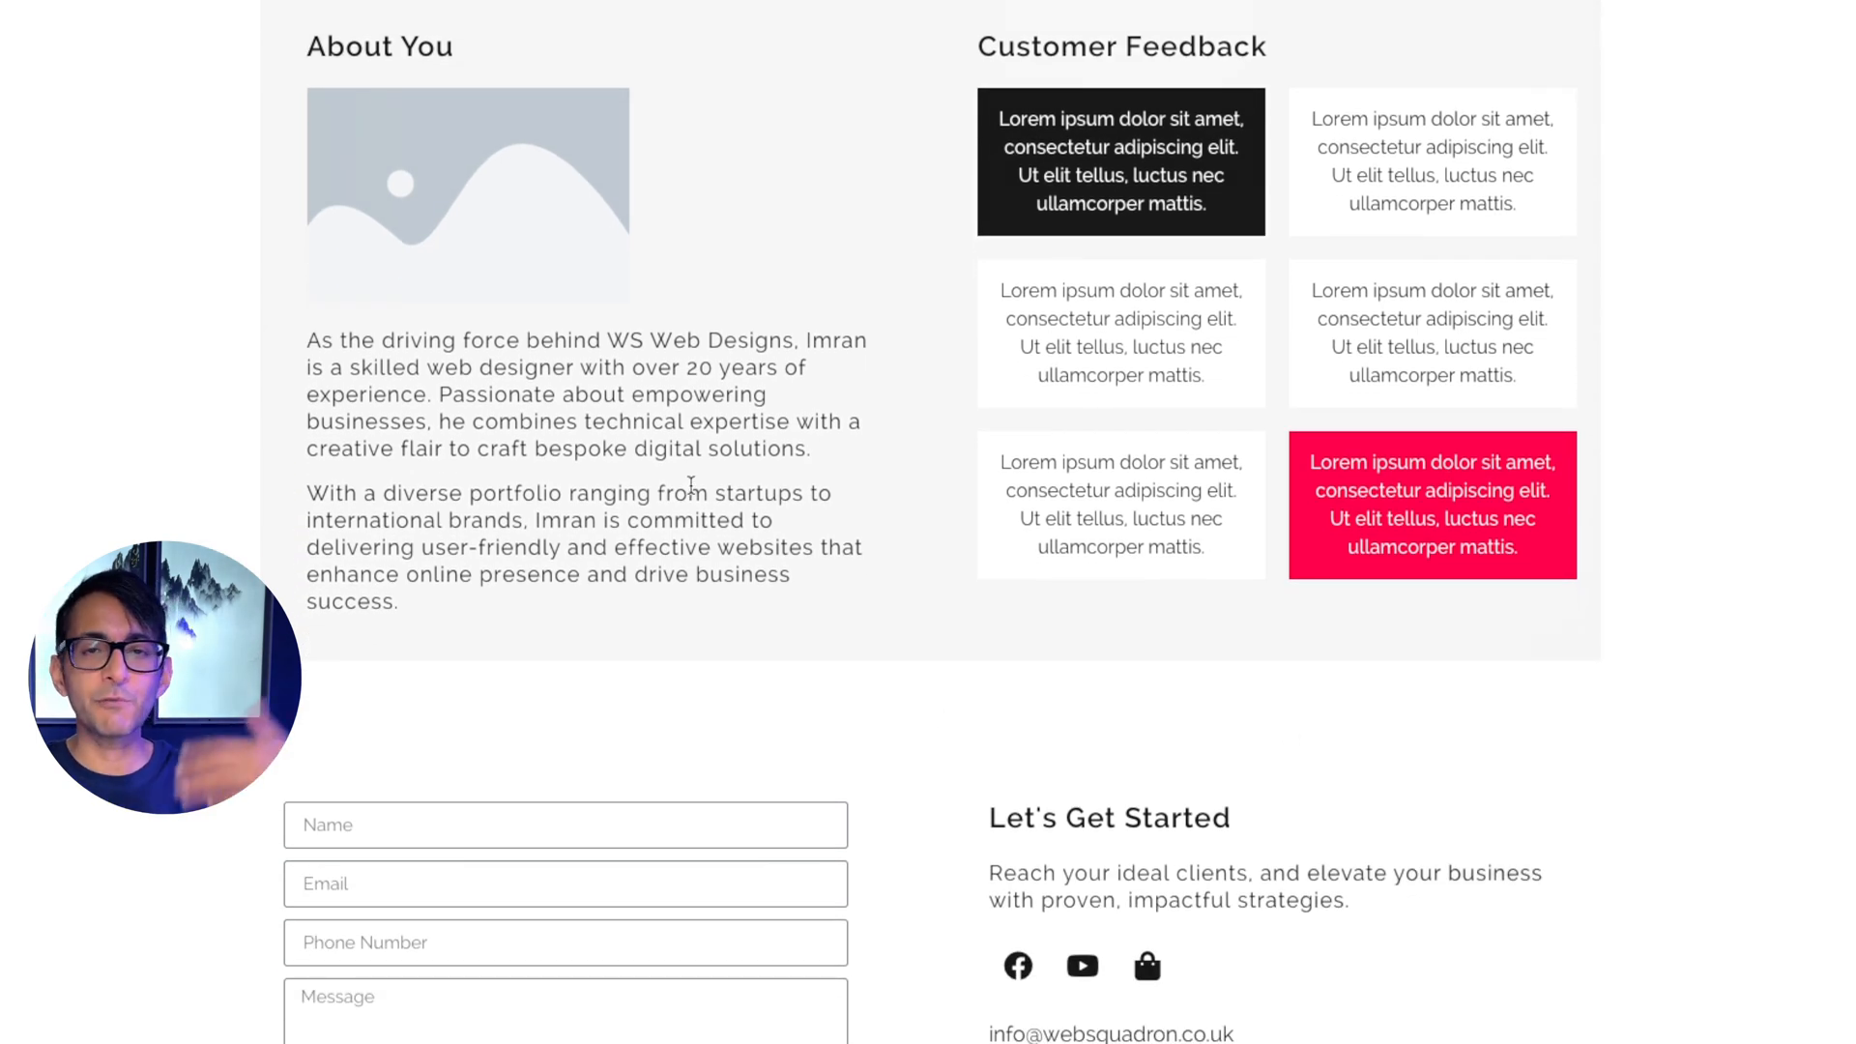
mouse_move(455, 174)
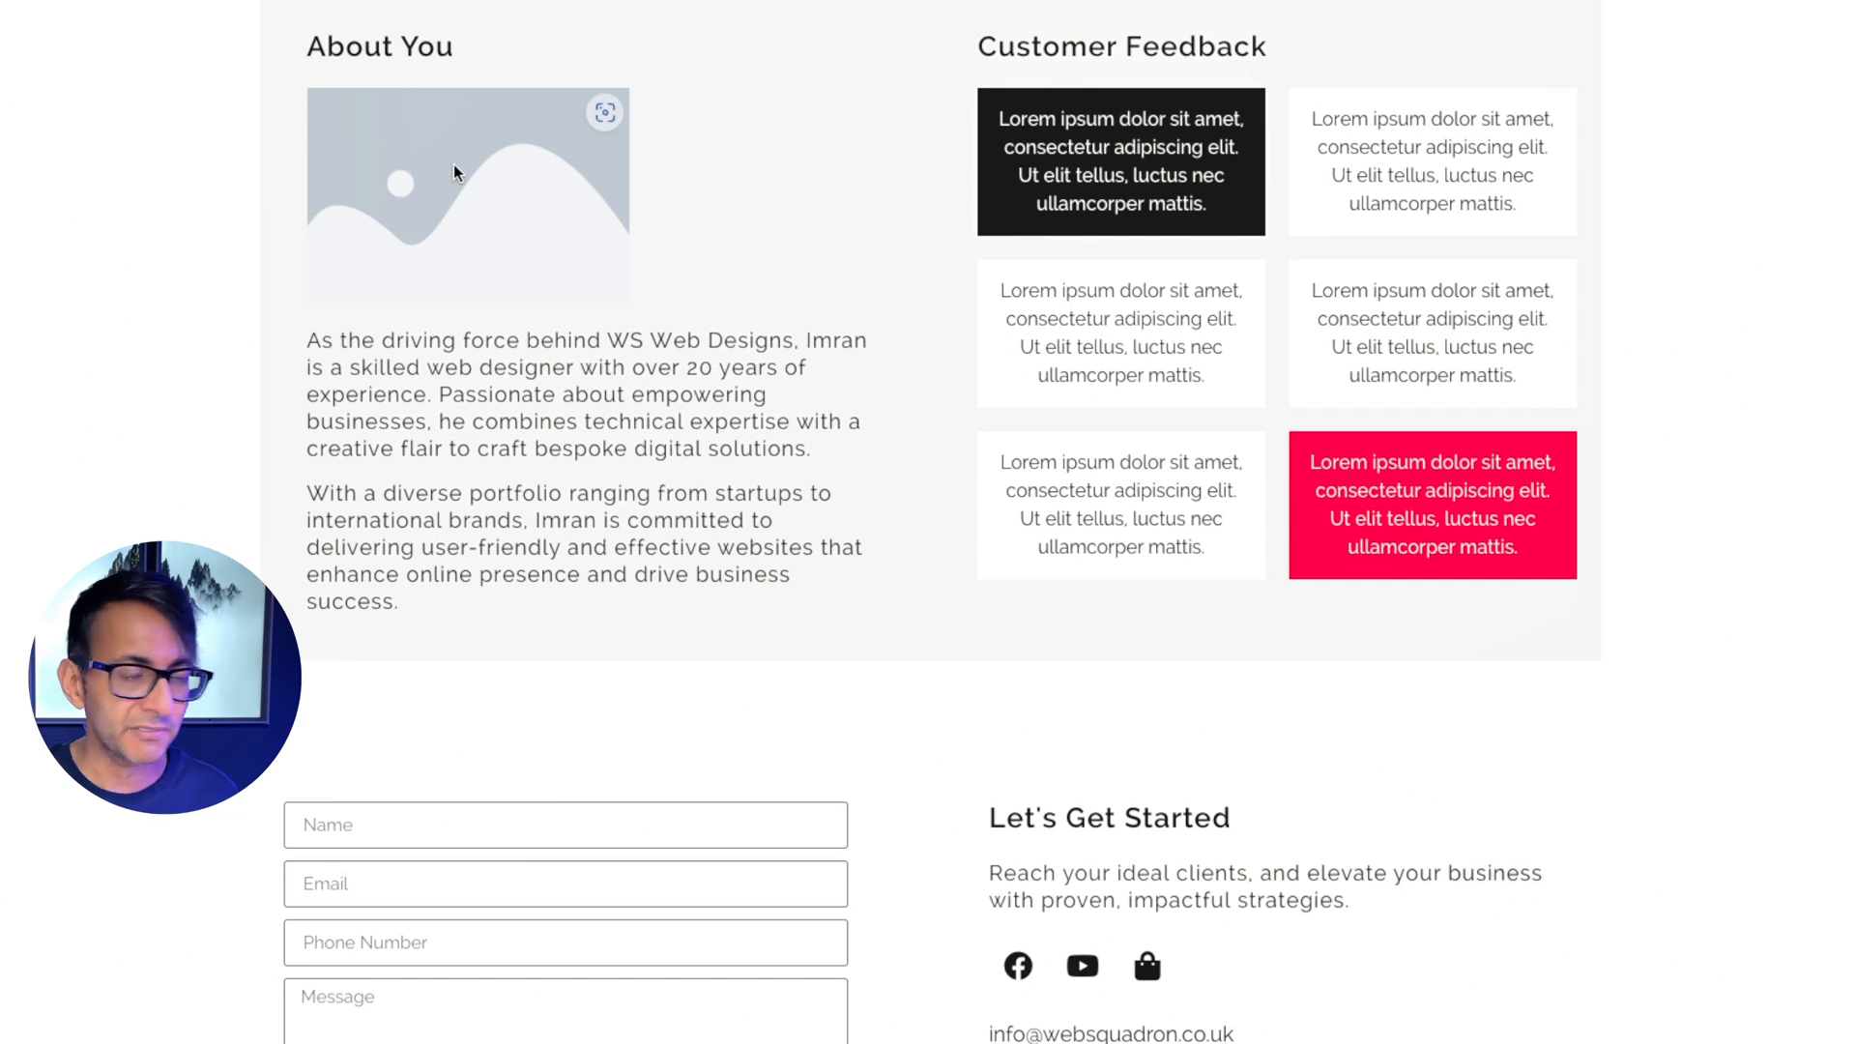
mouse_move(456, 174)
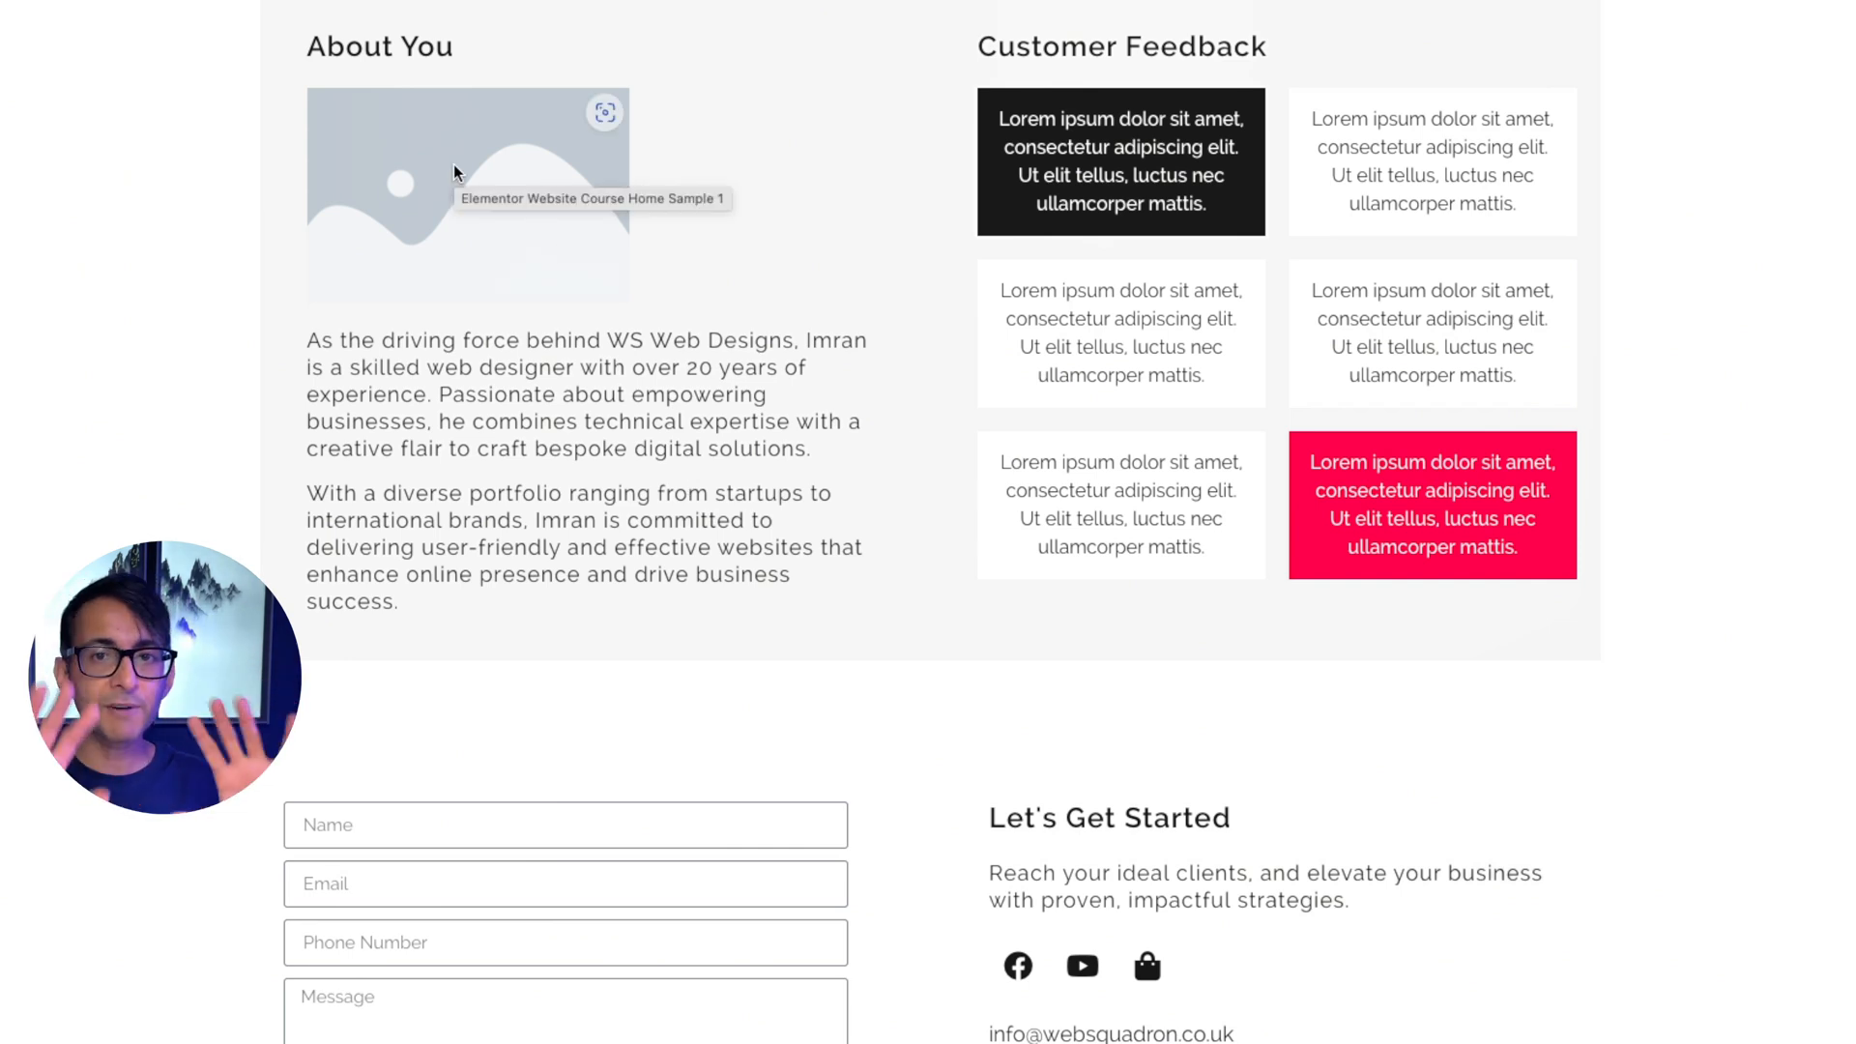
scroll("down", 3)
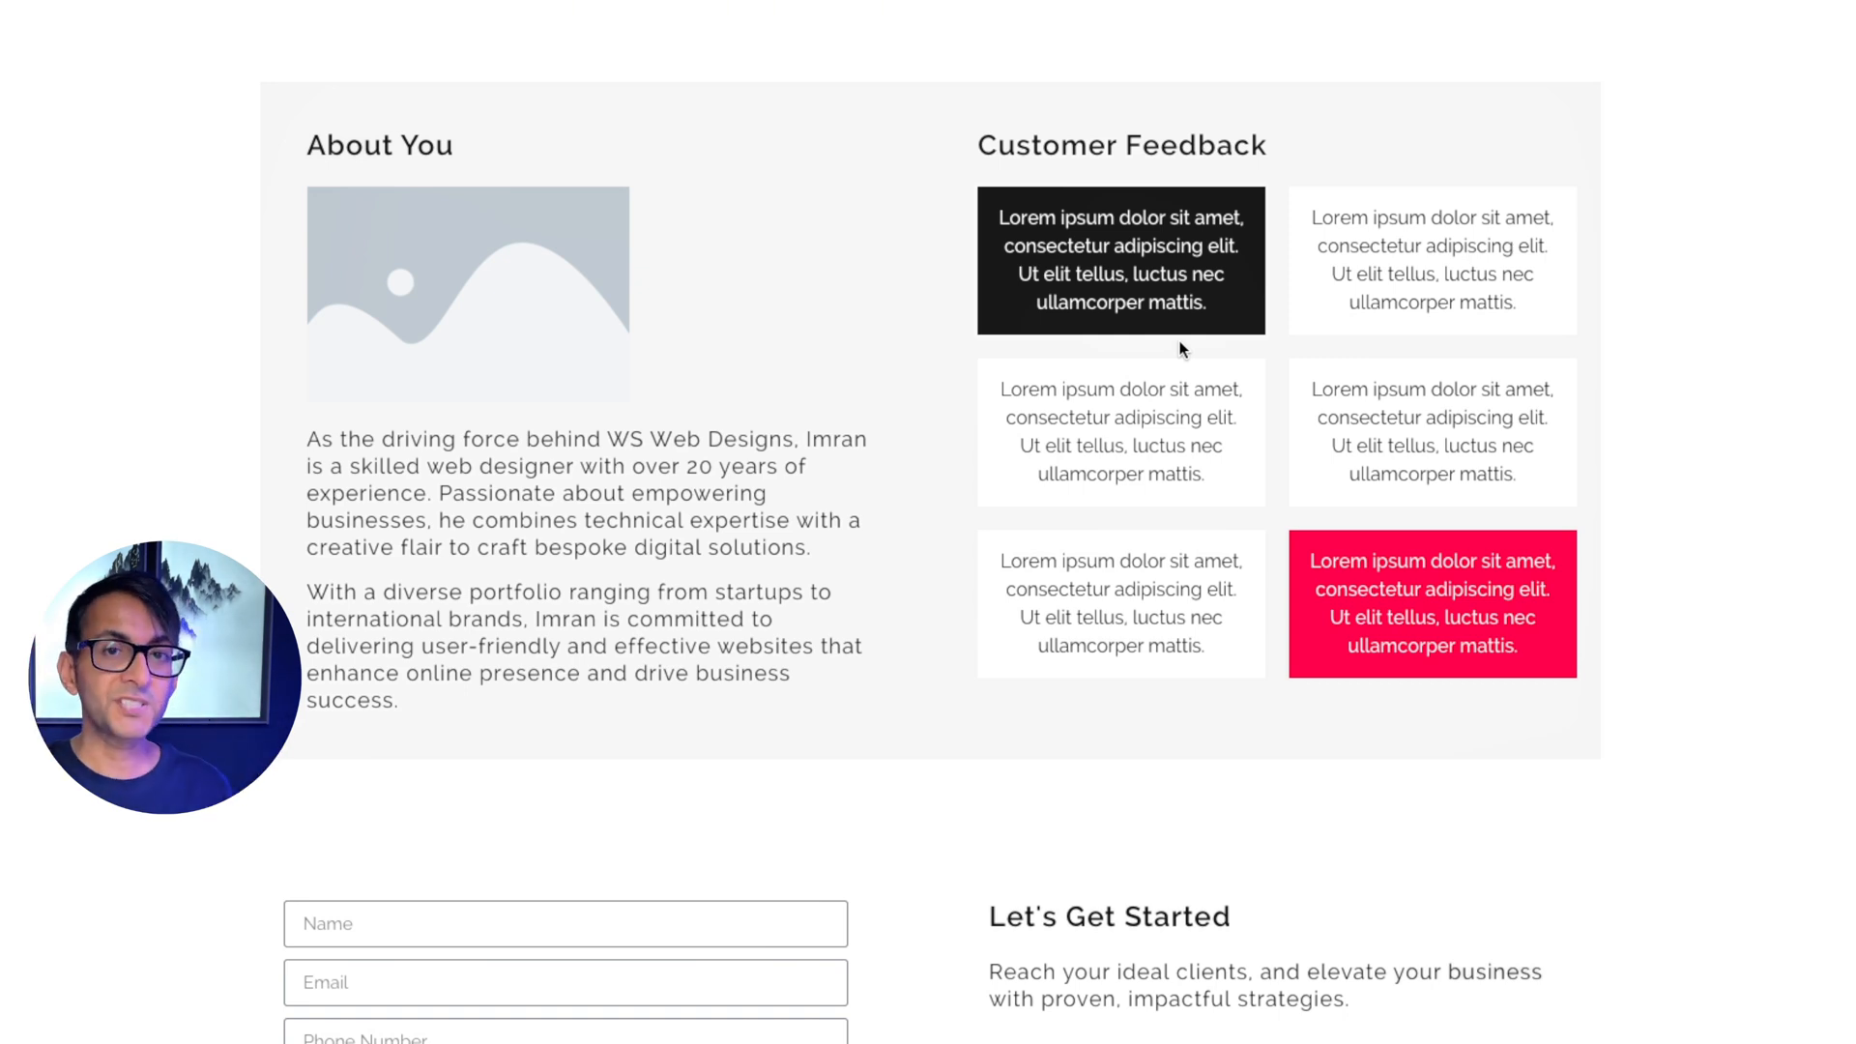
mouse_move(1180, 389)
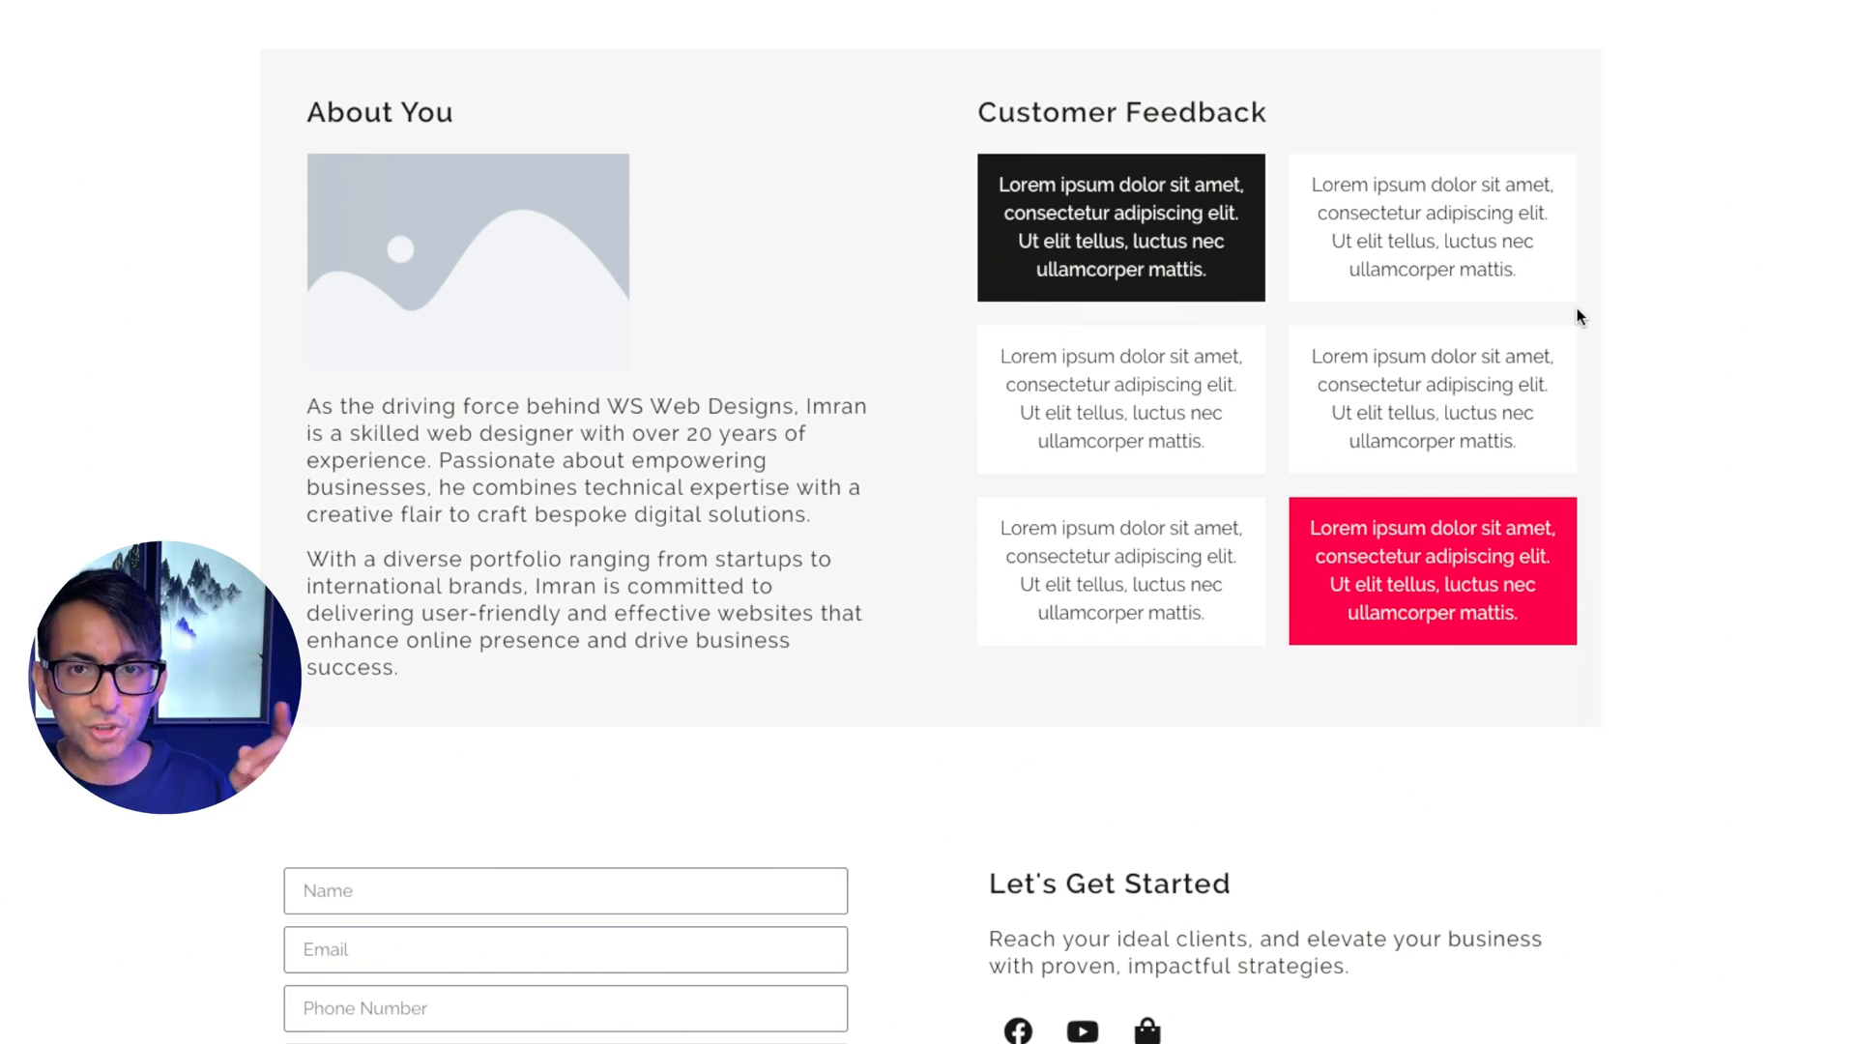
scroll("down", 3)
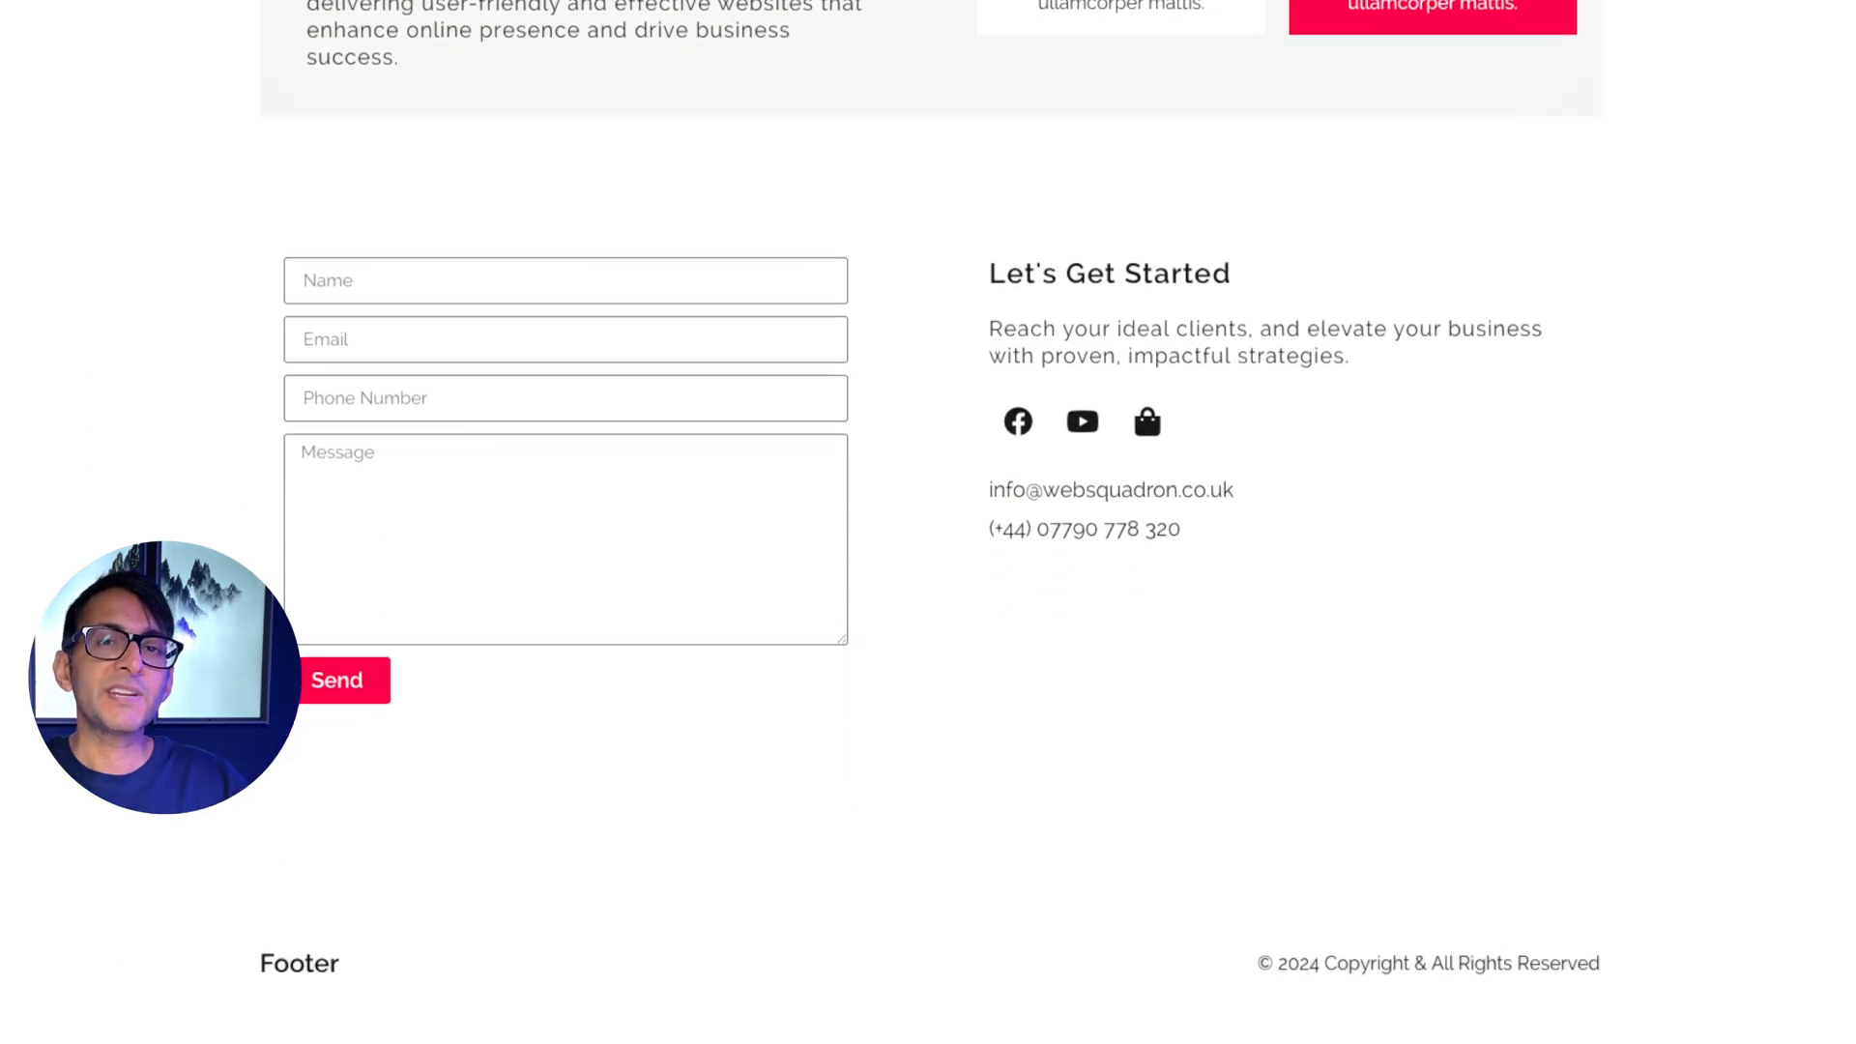
mouse_move(1701, 932)
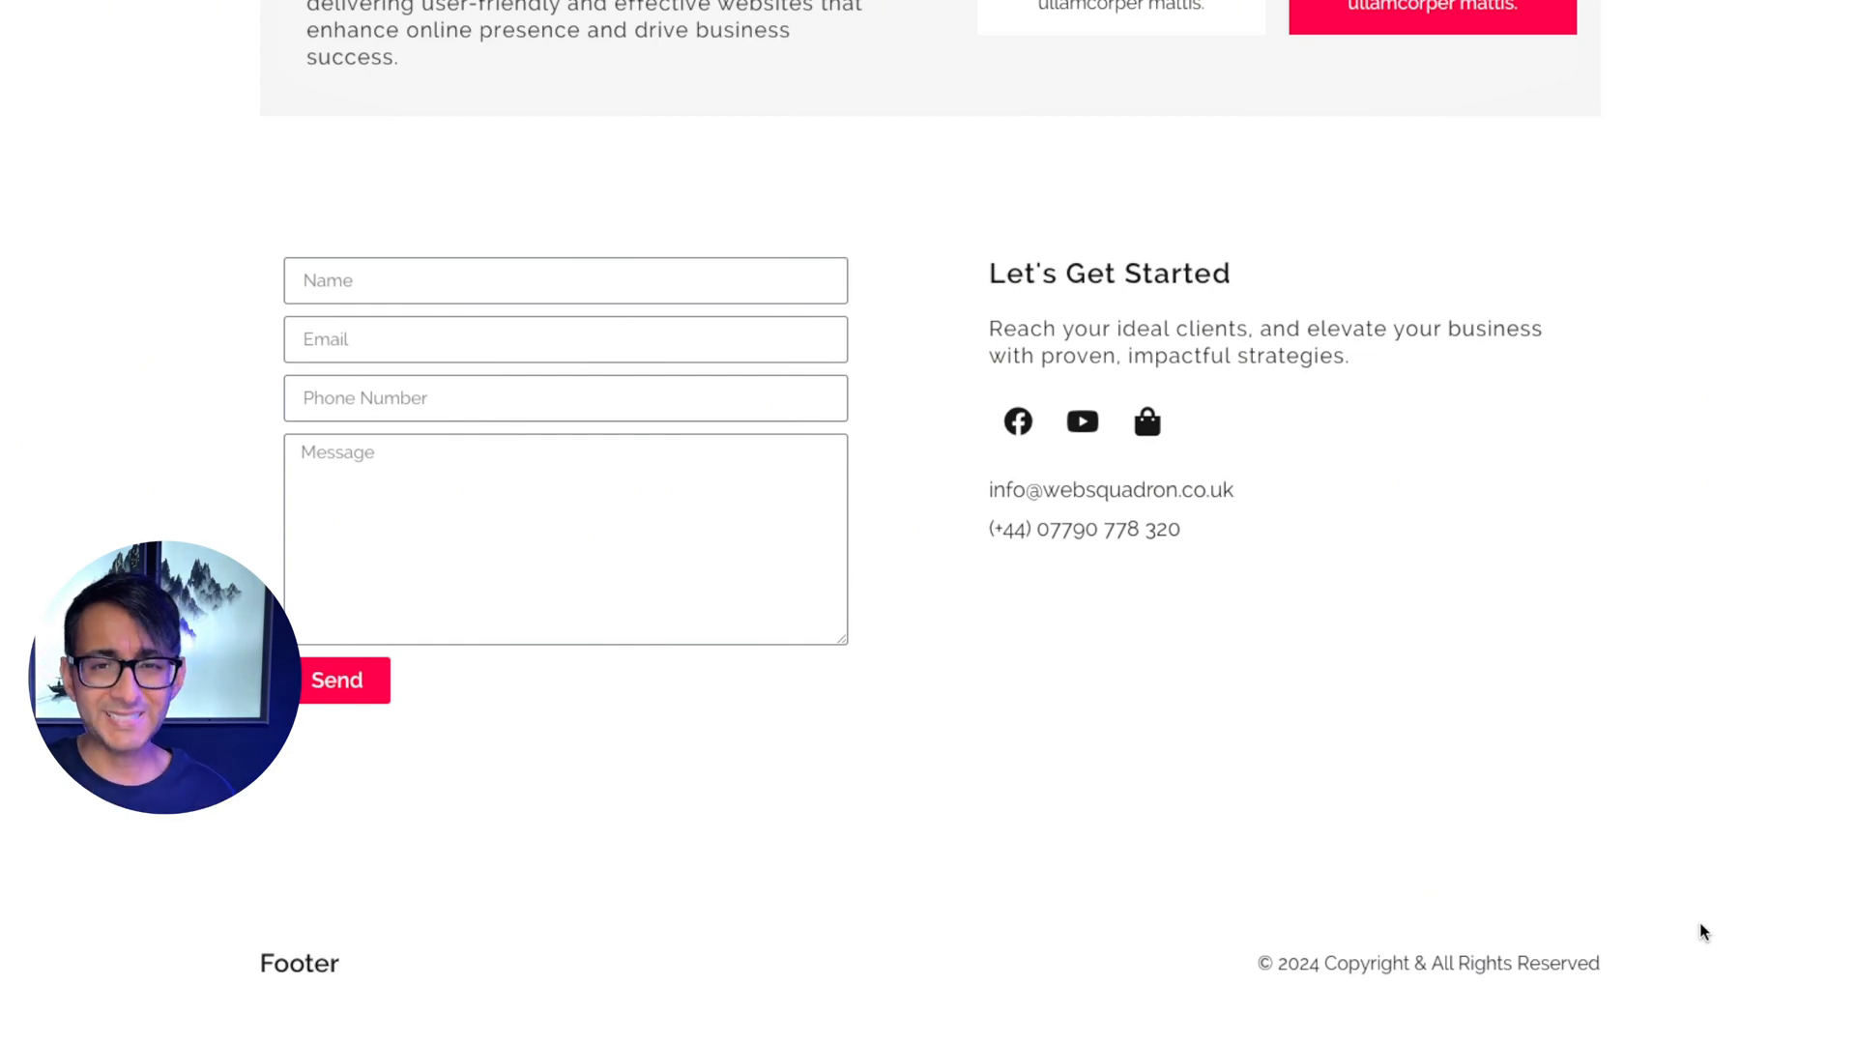
scroll("up", 3)
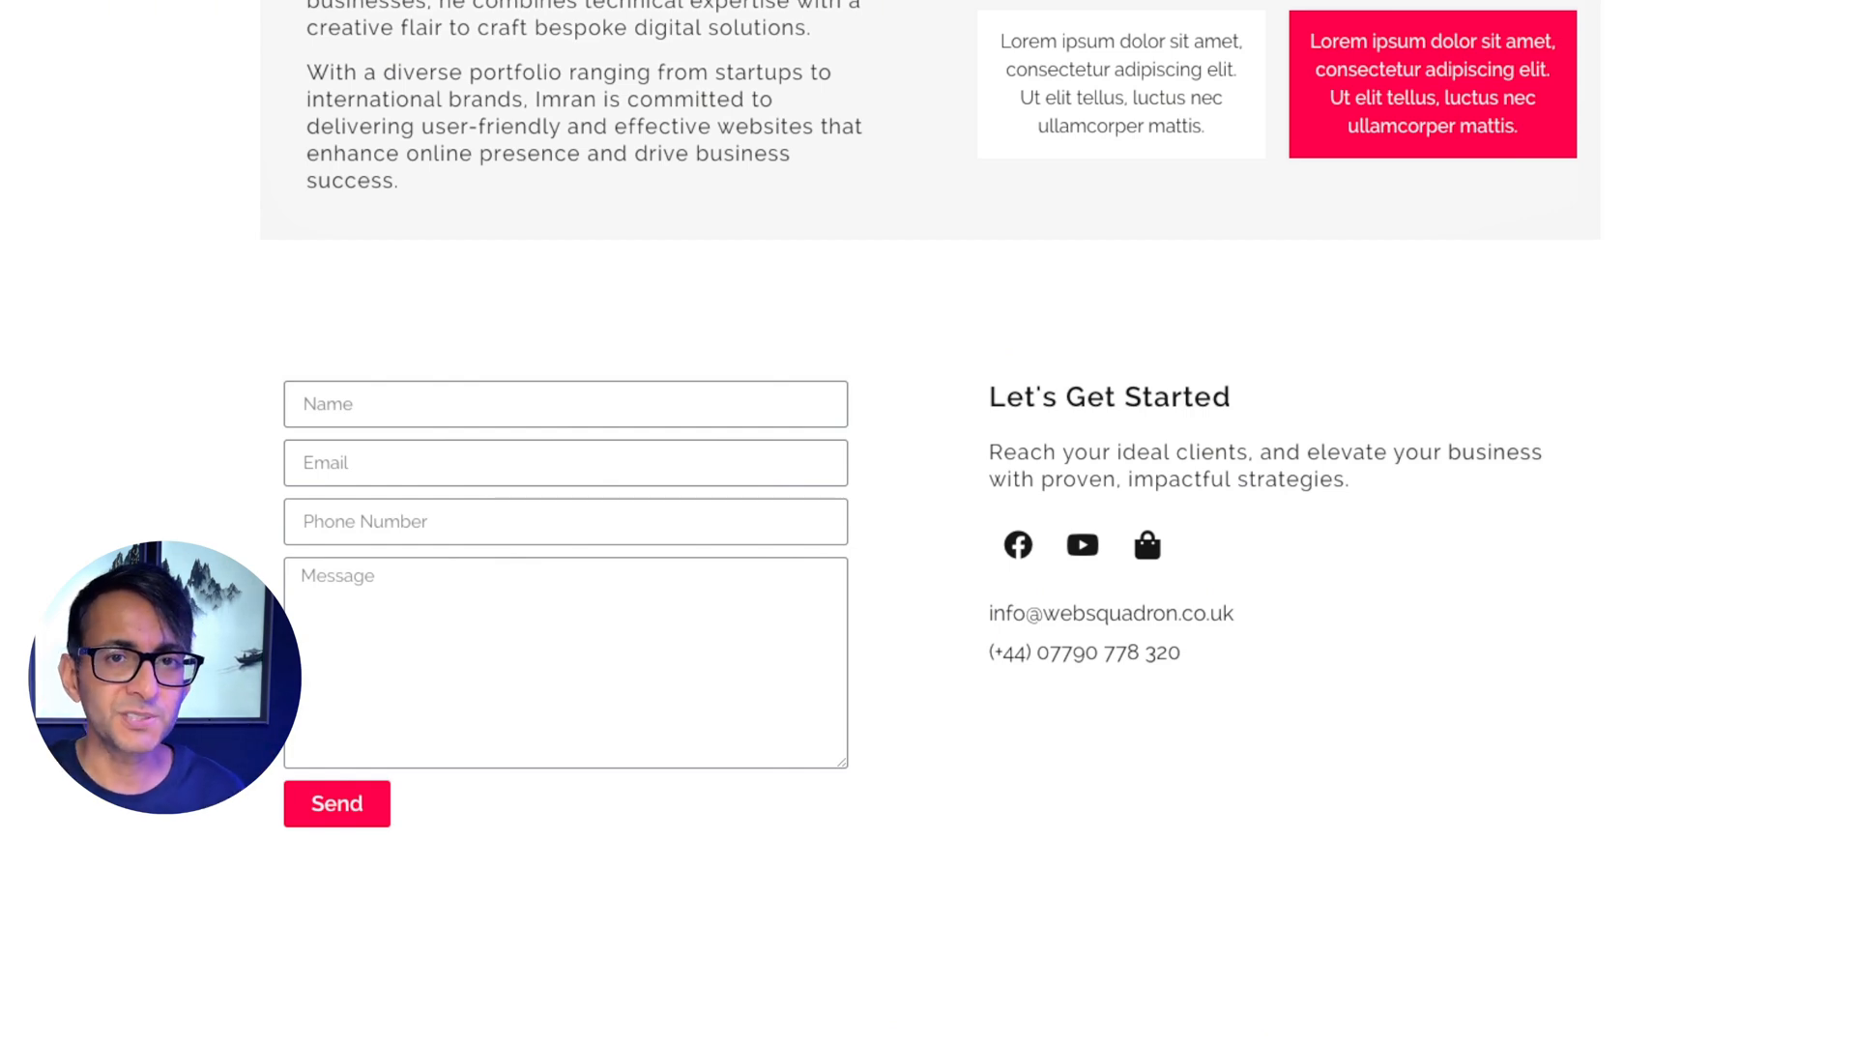
scroll("up", 3)
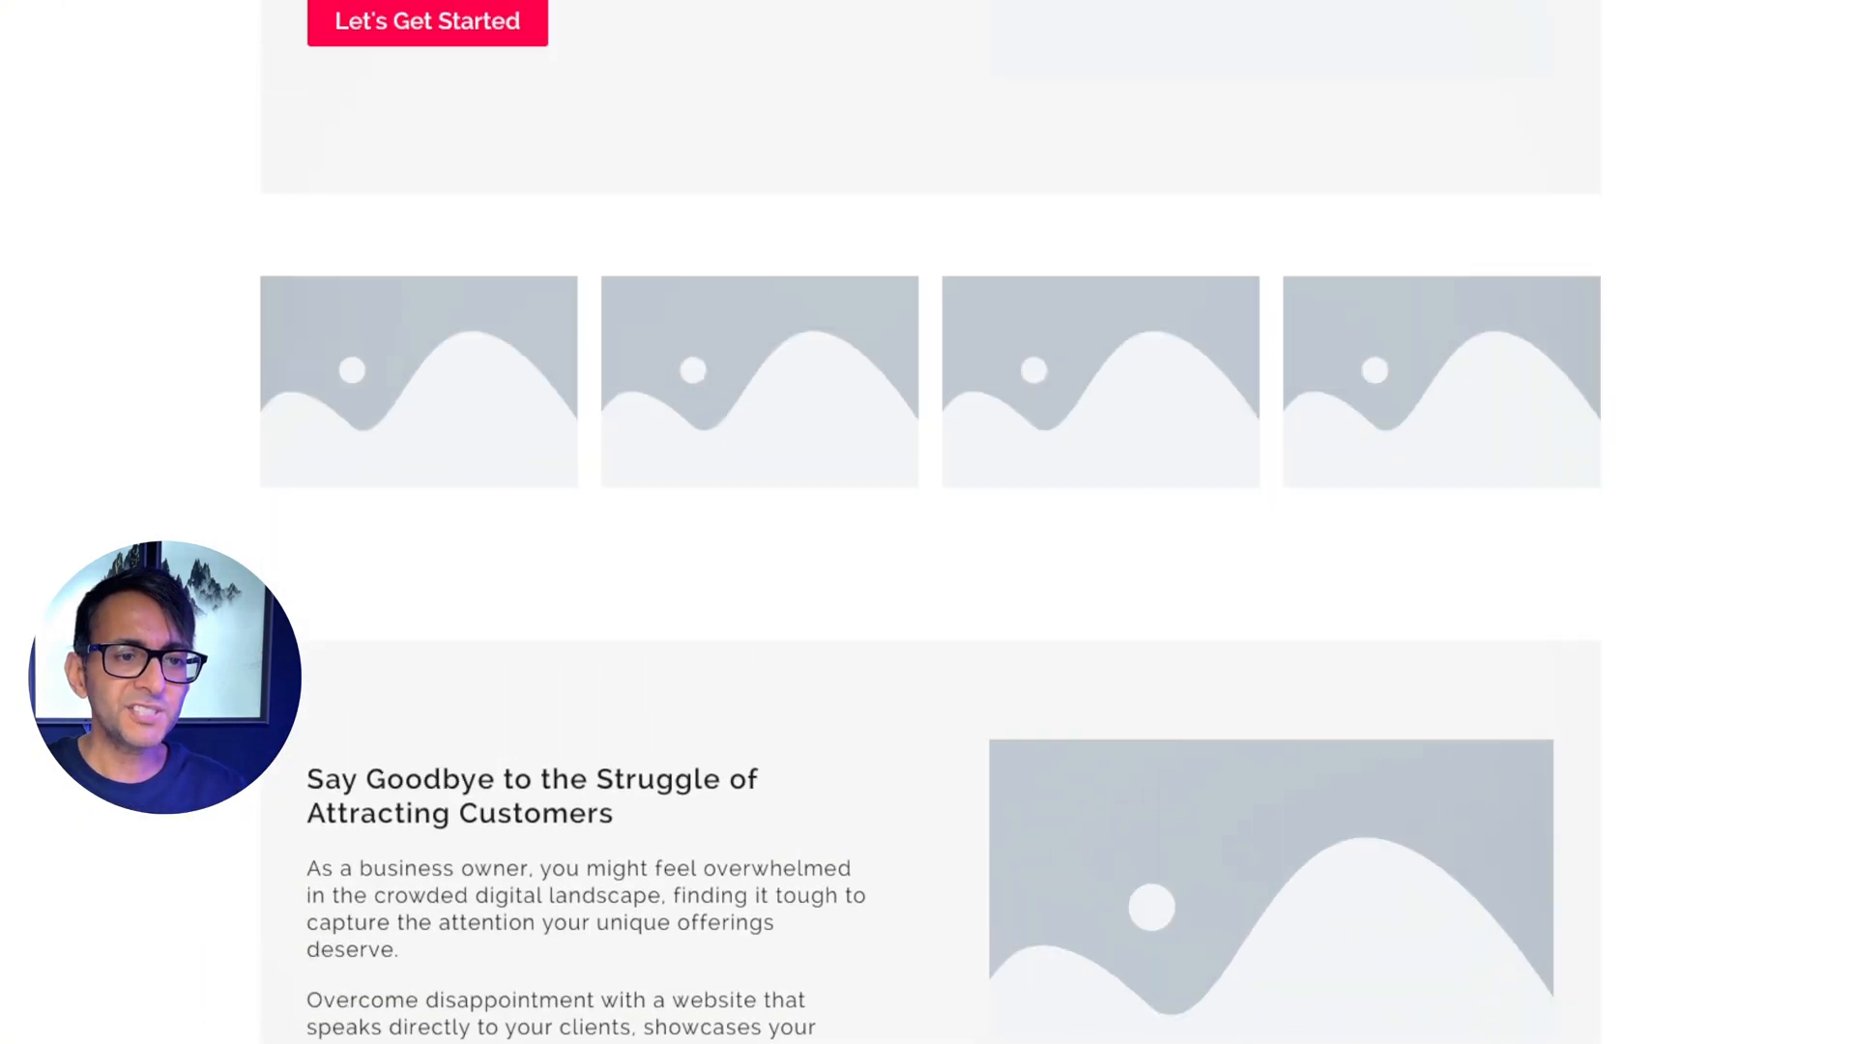
scroll("up", 3)
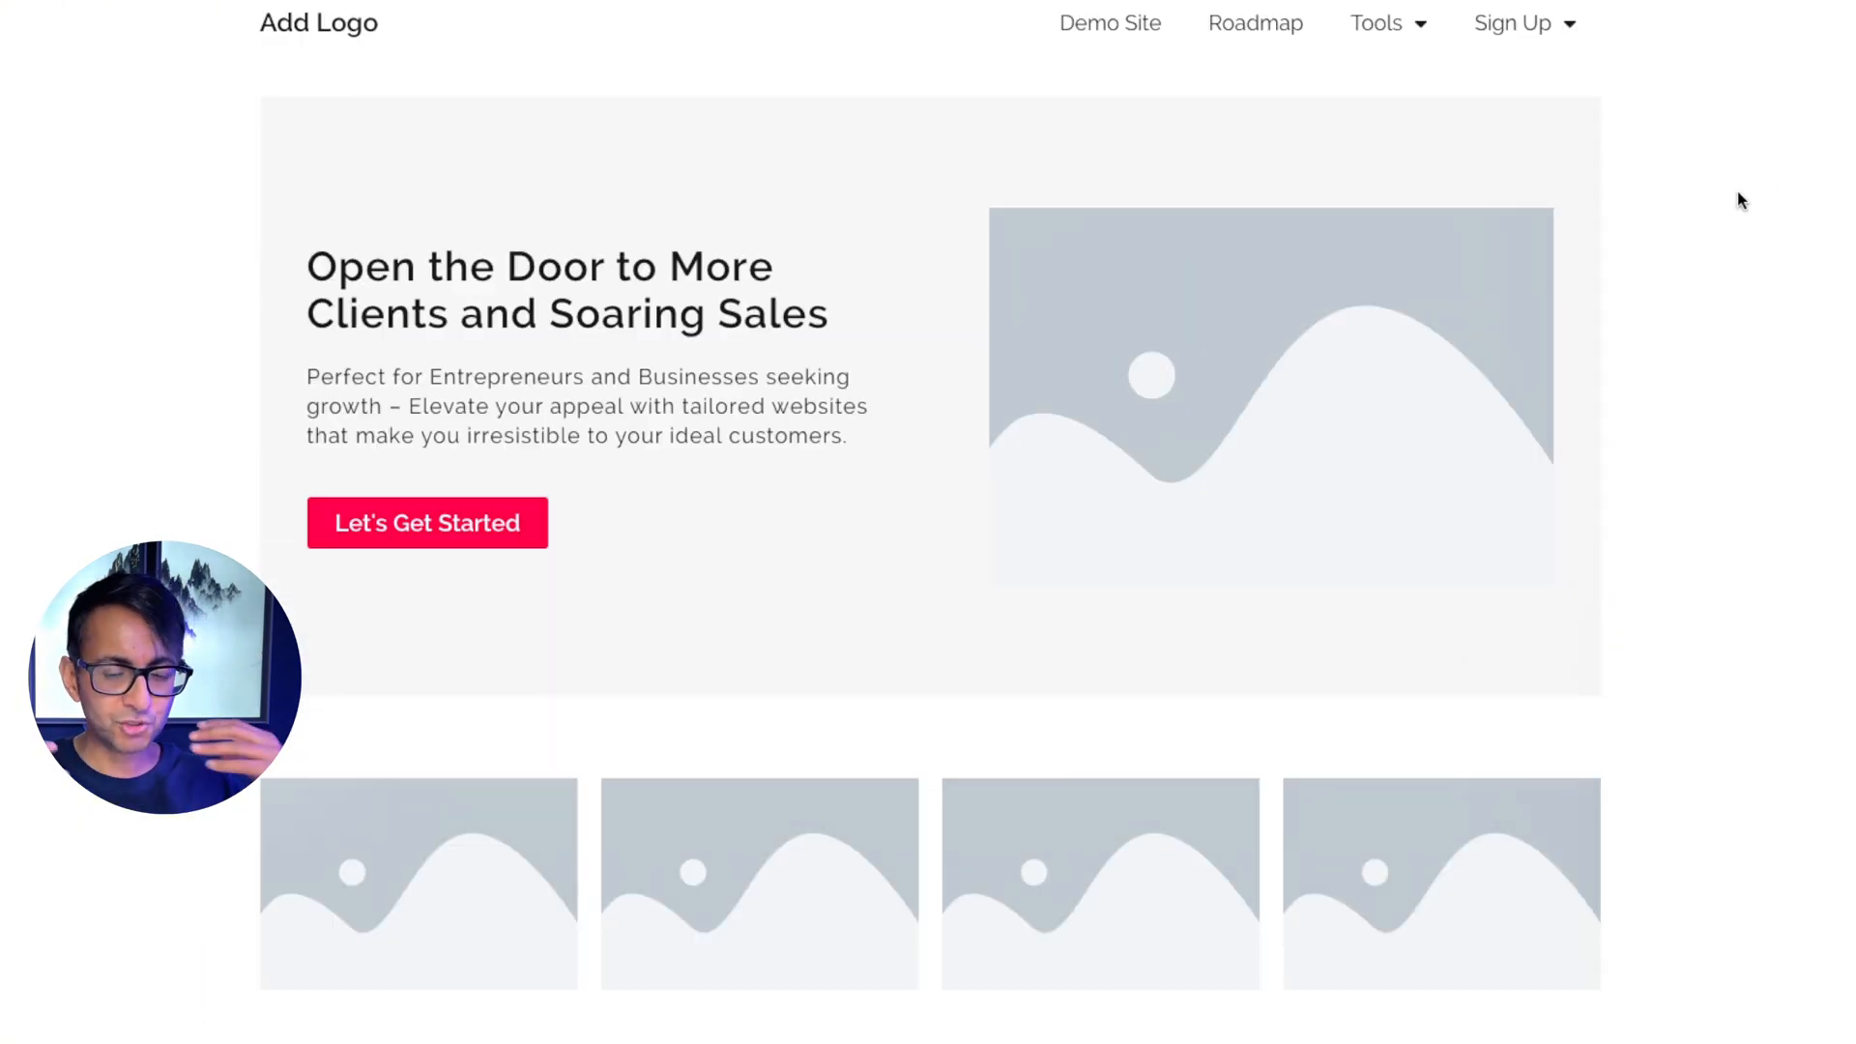